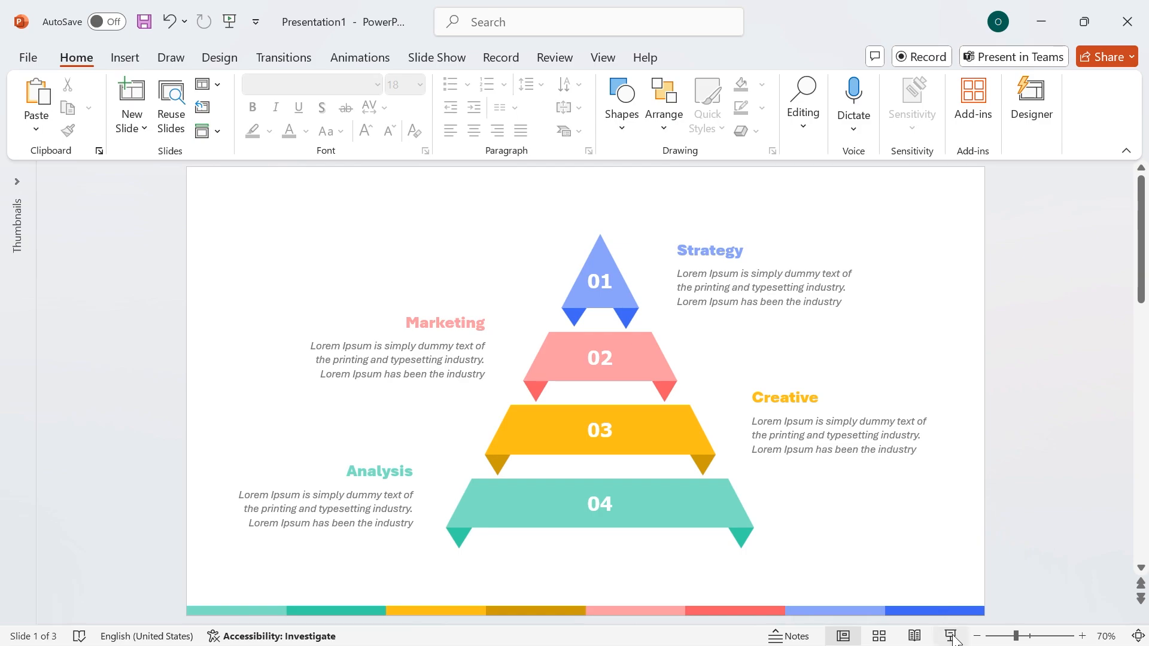
- Move to the blank third slide after the finished pyramid example
click(952, 636)
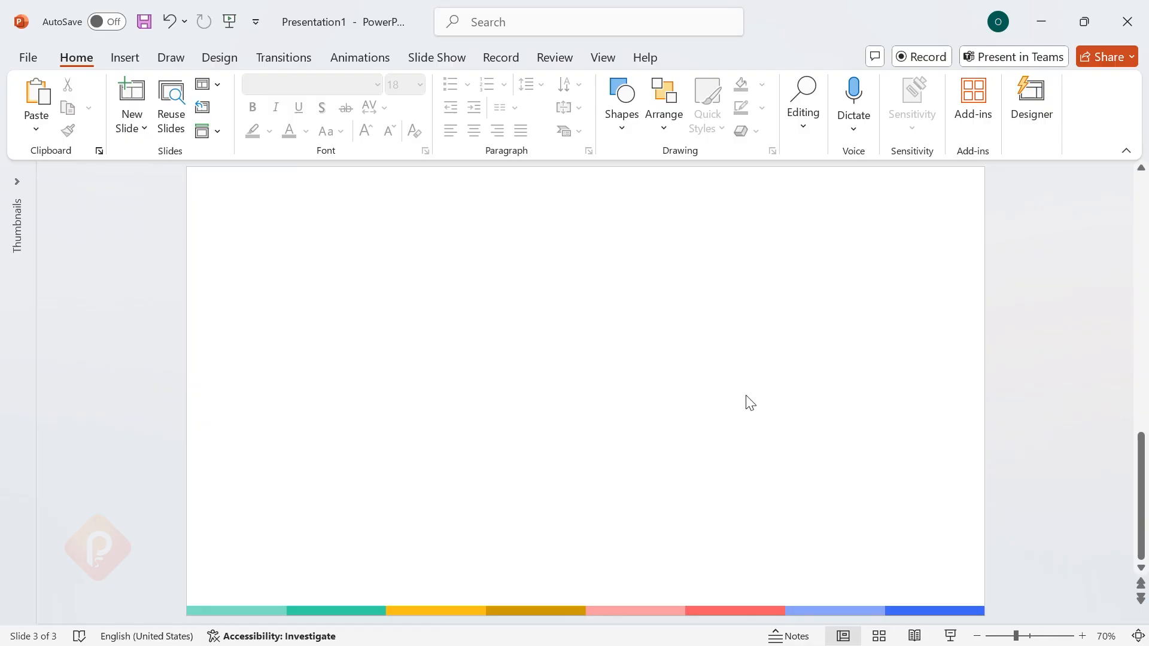
- Set the slide background to a solid custom colour #2D2837 (RGB 45,40,55)
drag(542, 306, 742, 550)
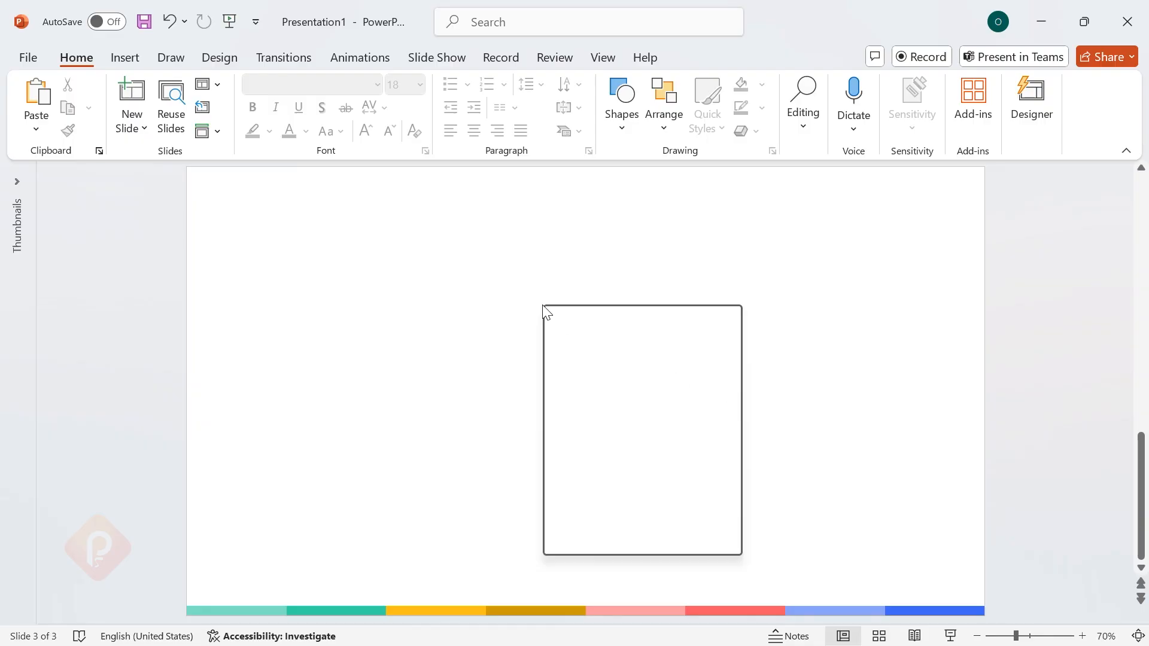
right_click(546, 308)
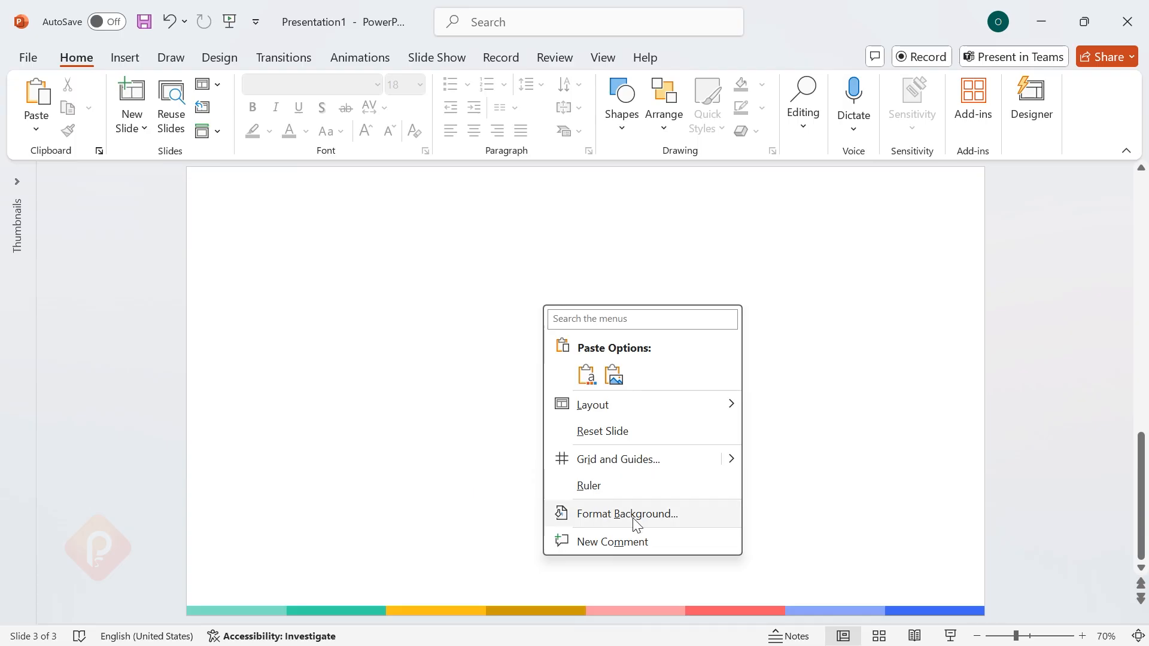
click(626, 514)
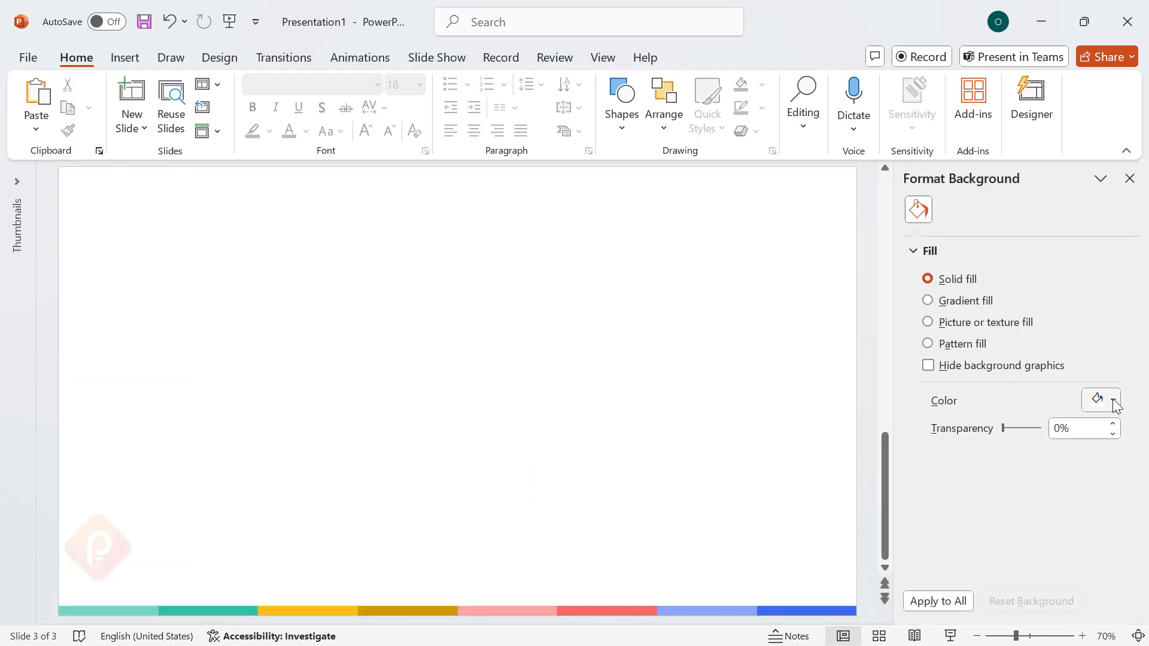
click(1111, 400)
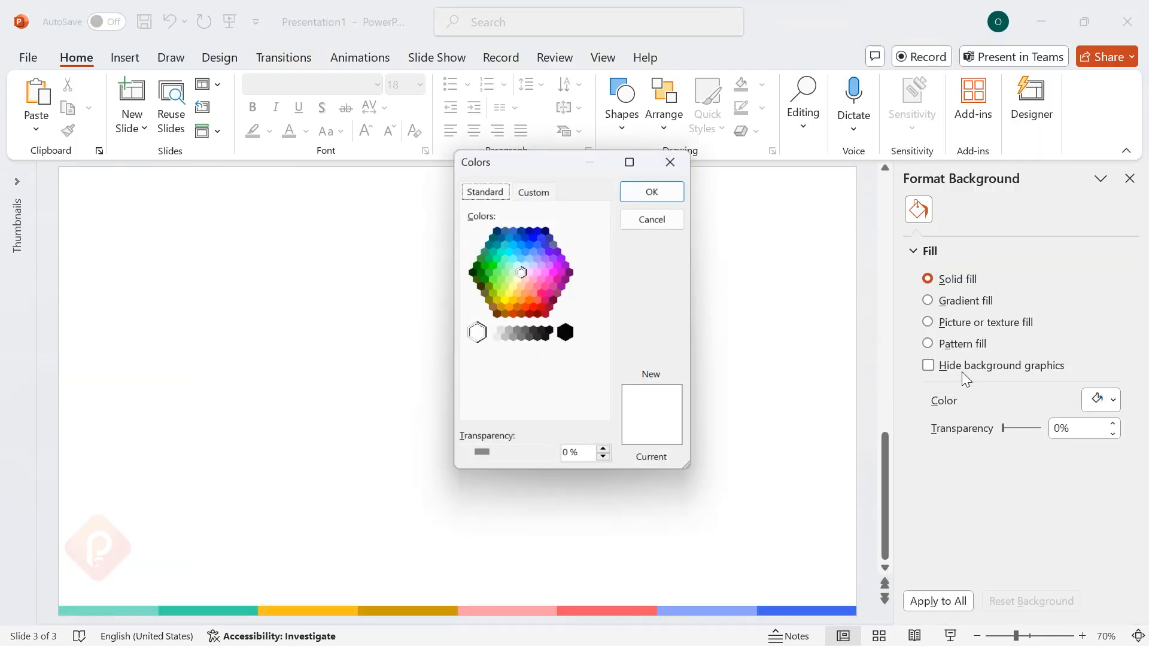
click(533, 192)
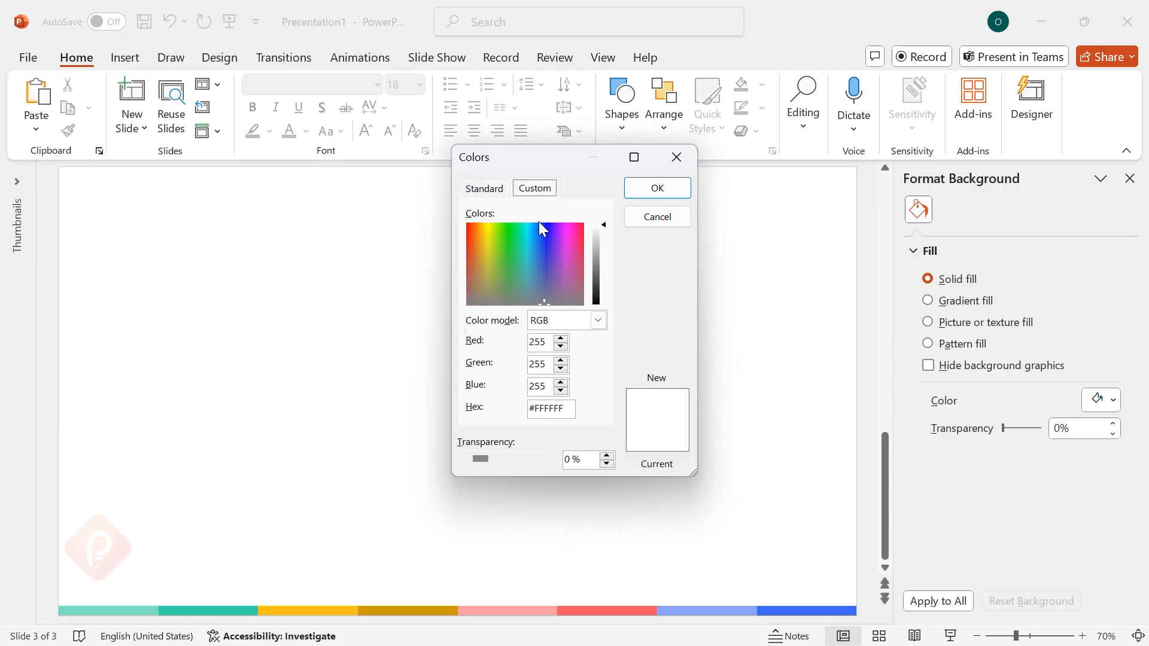
text(45)
click(548, 364)
text(40)
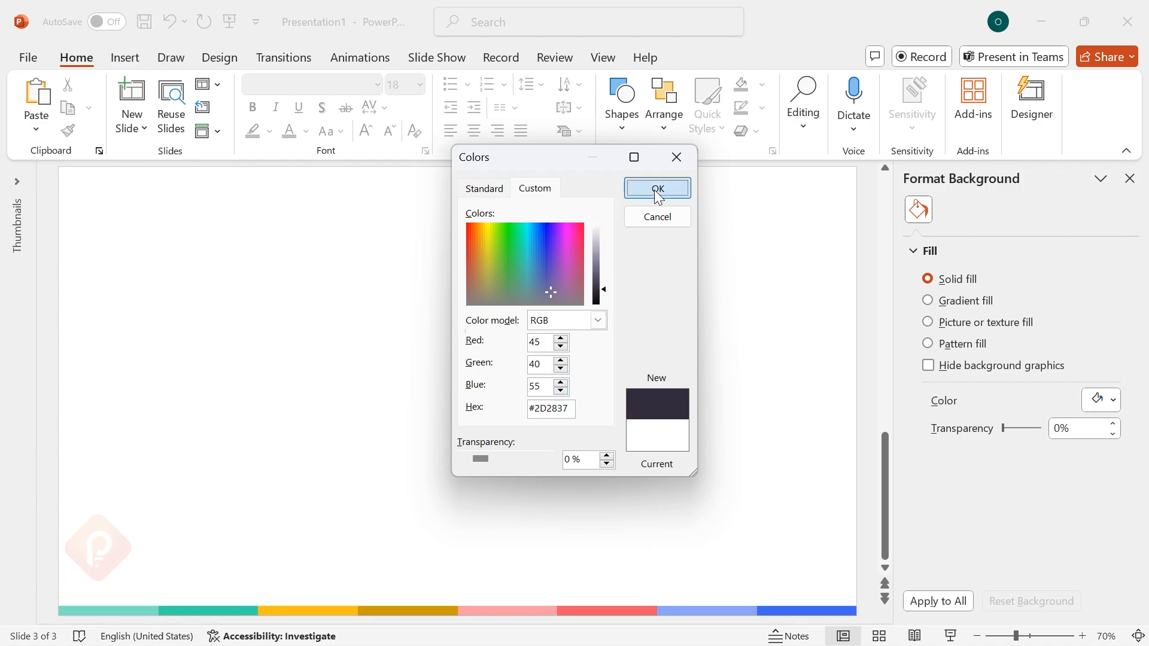
click(657, 188)
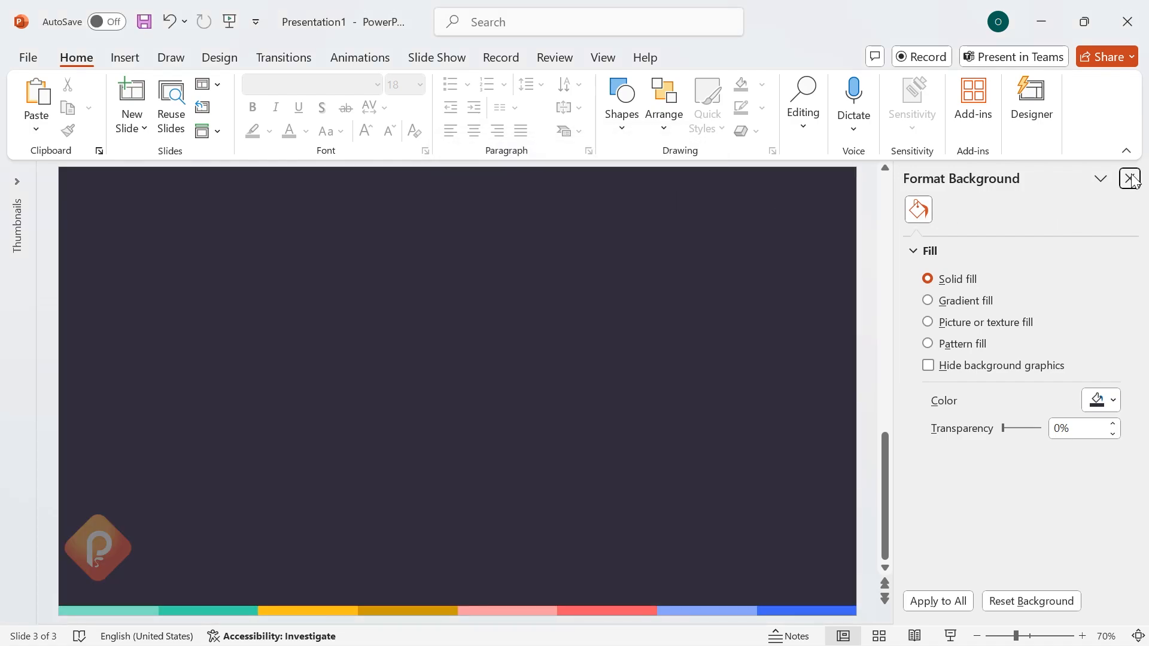
click(1131, 178)
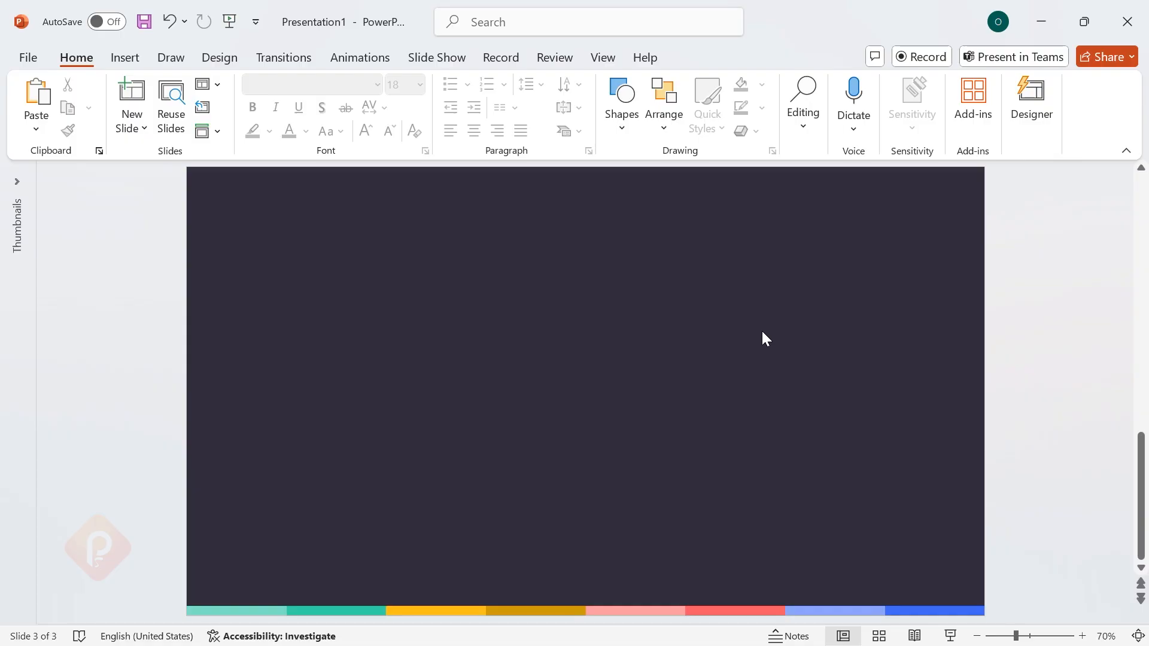
mouse_move(625, 144)
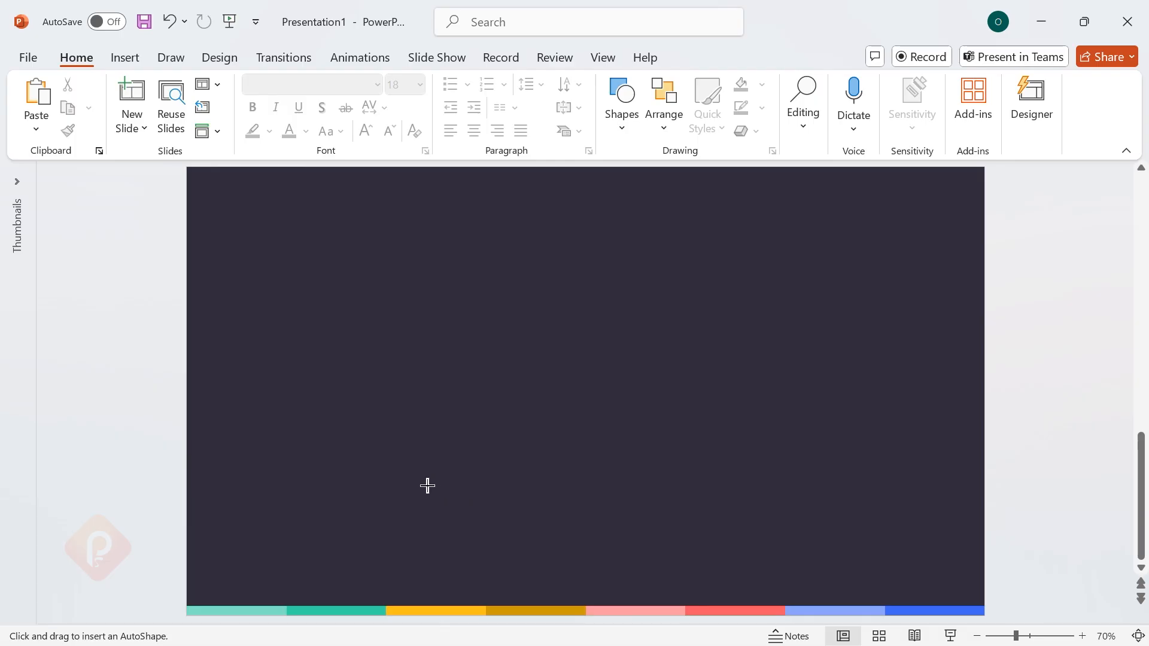
- Draw a wide blue bar and stack three evenly spaced copies above it
drag(428, 486, 743, 534)
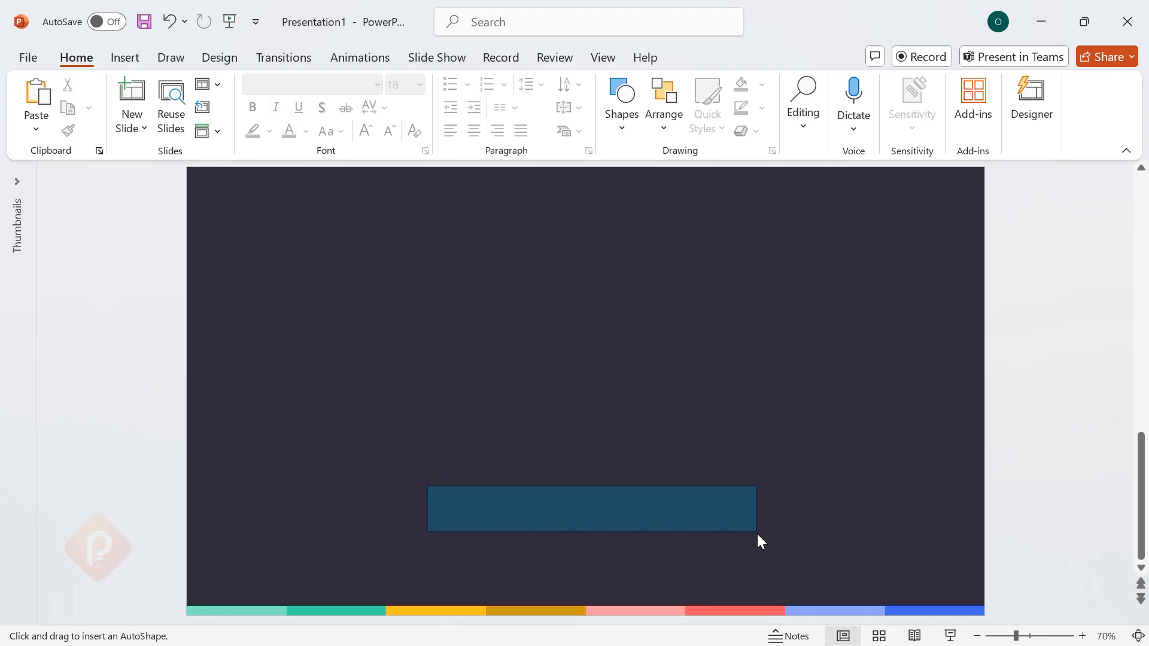
click(592, 509)
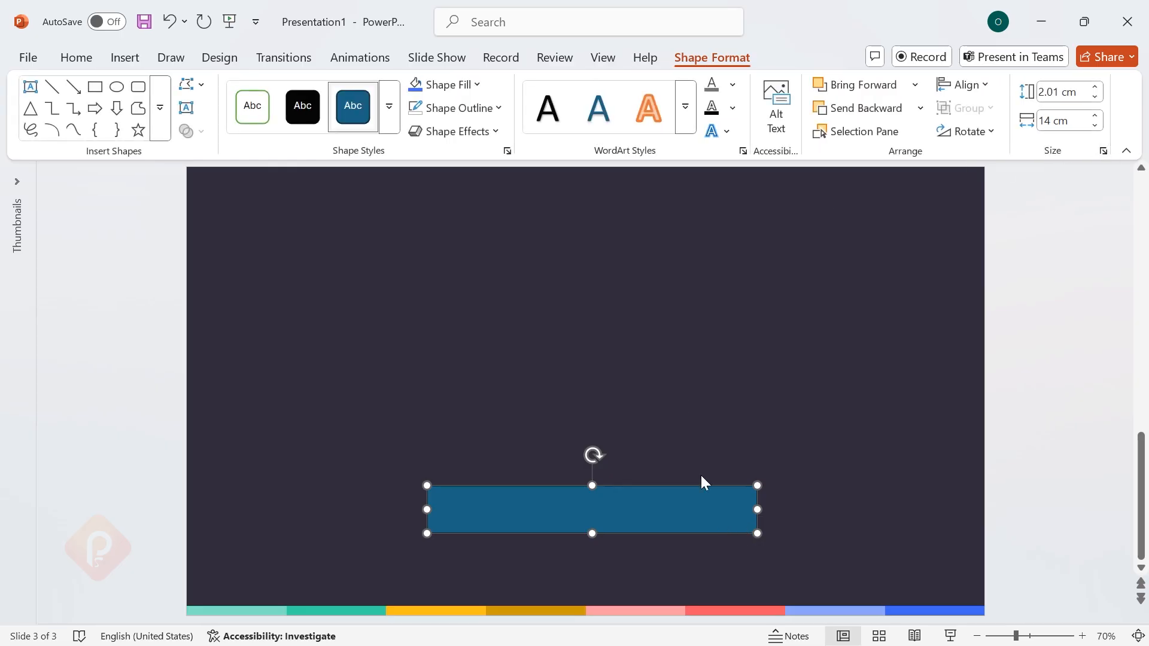
click(1096, 116)
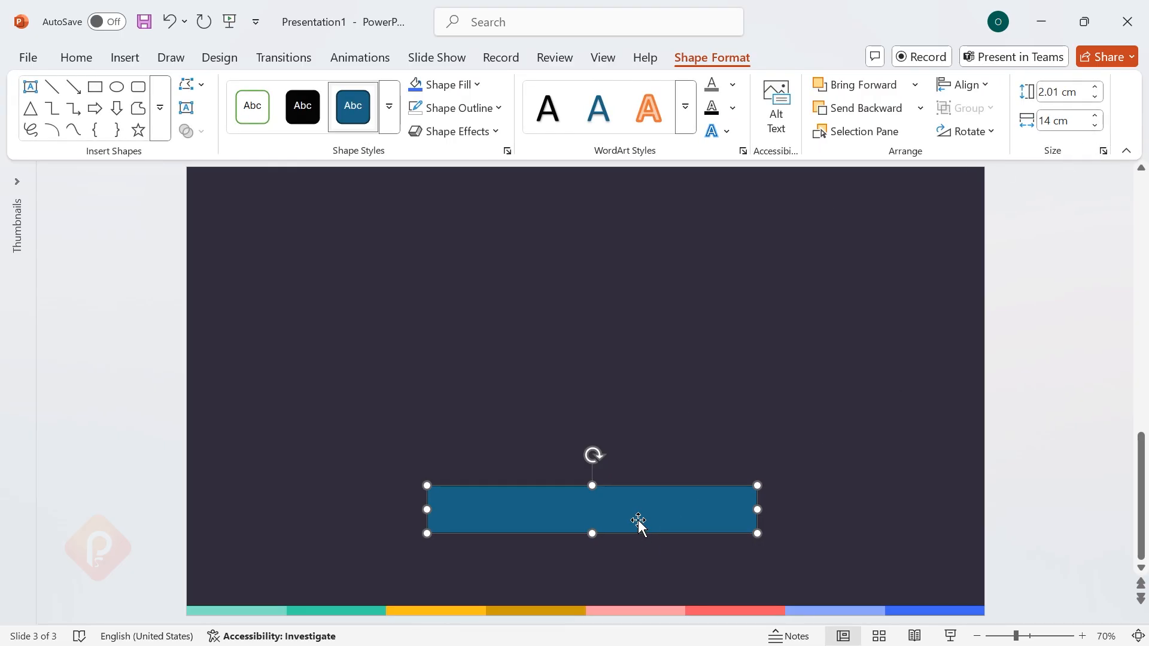
drag(638, 510, 653, 455)
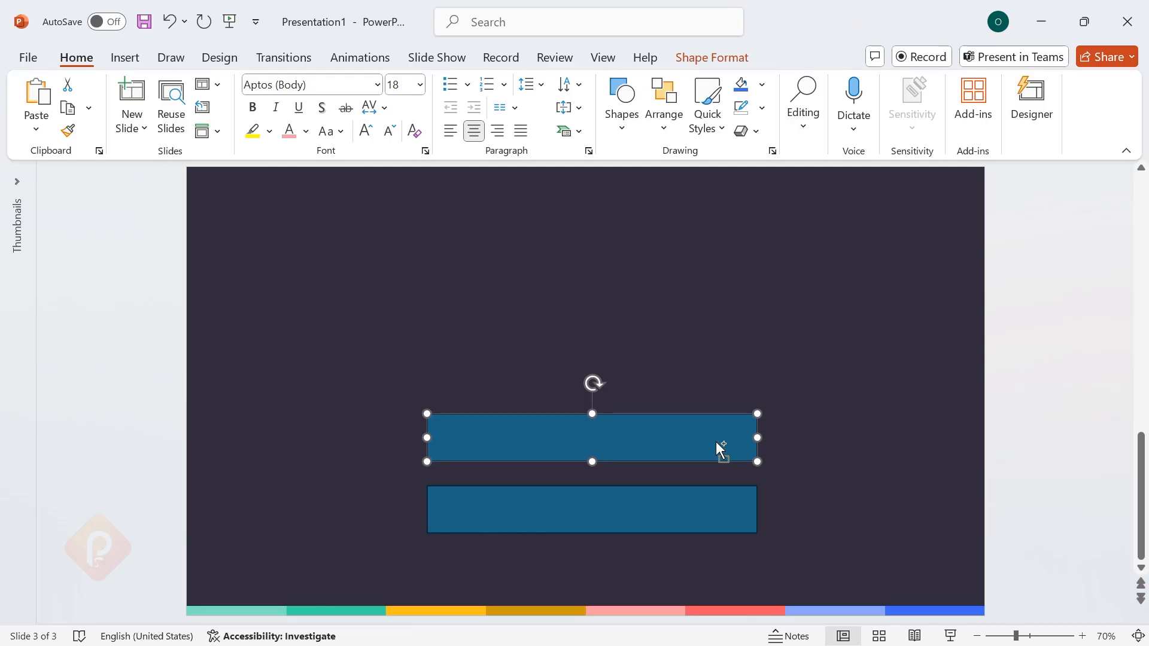
drag(722, 439, 717, 339)
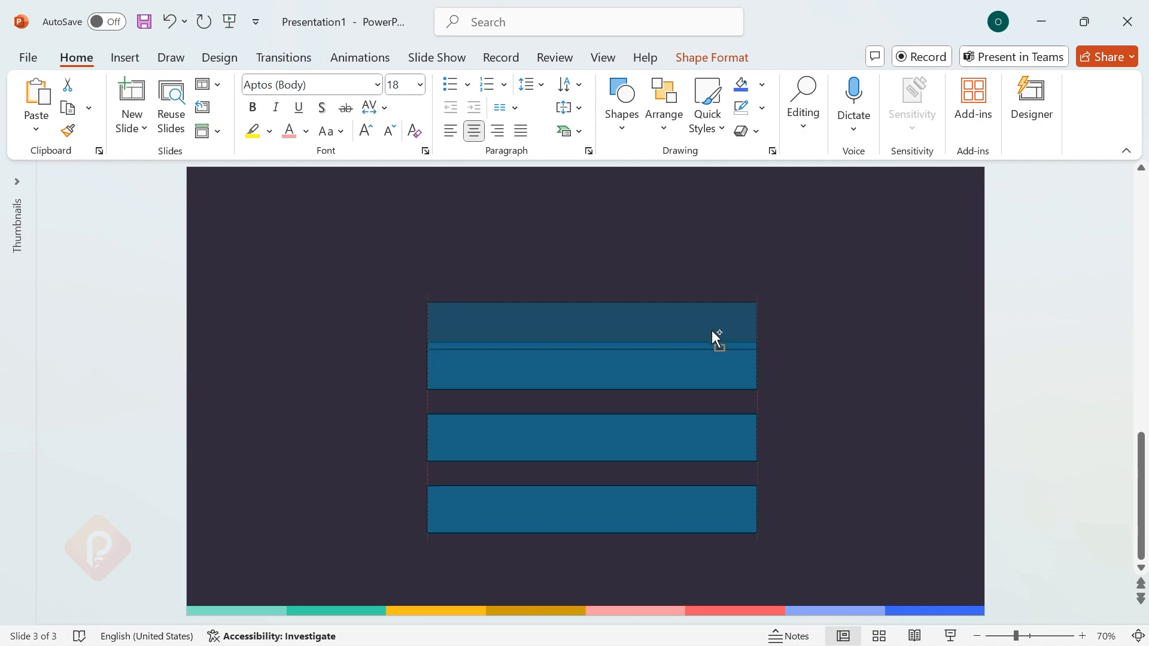
click(839, 375)
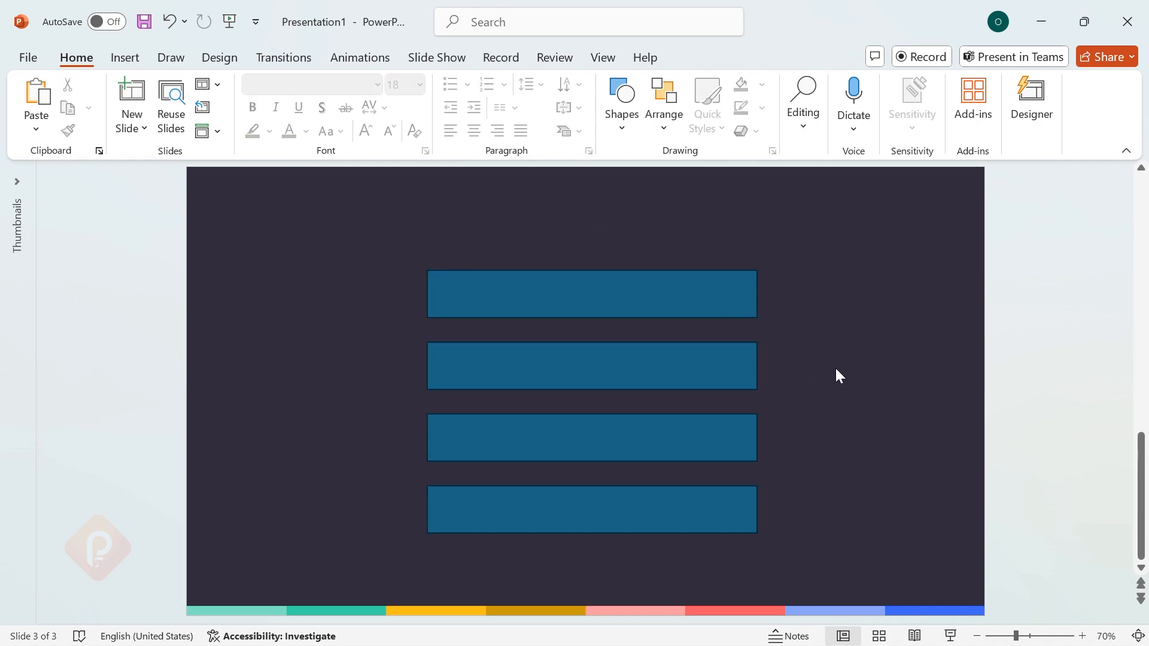
- Add a 13 by 13.5 cm triangle centred over the stack of bars
click(621, 103)
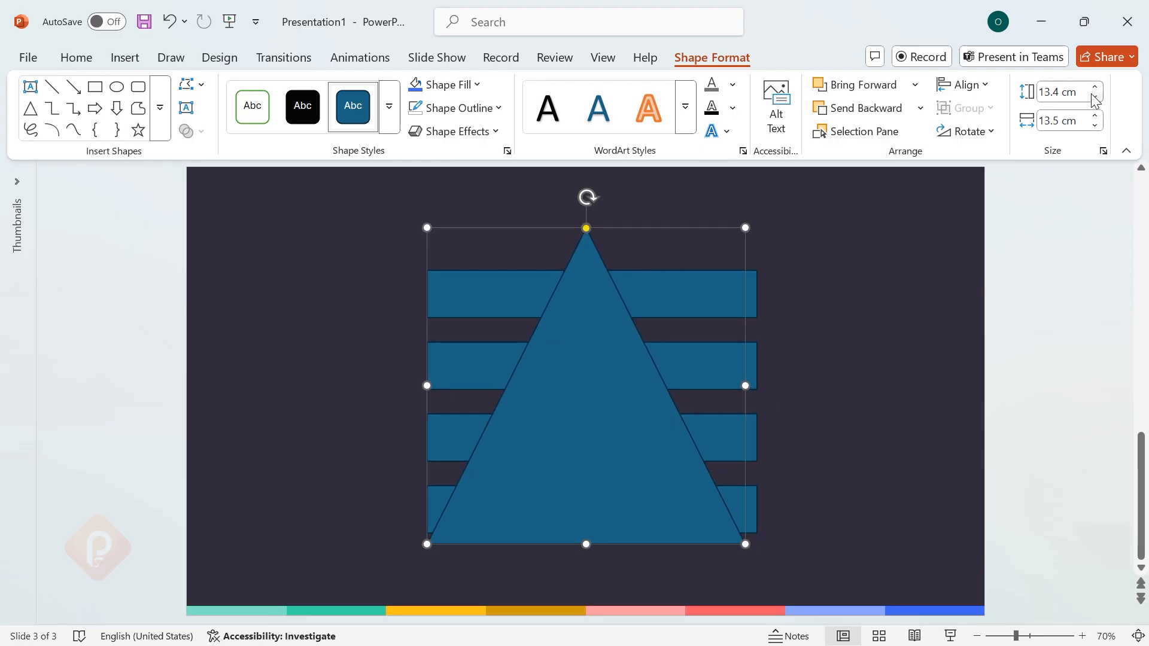
click(1095, 97)
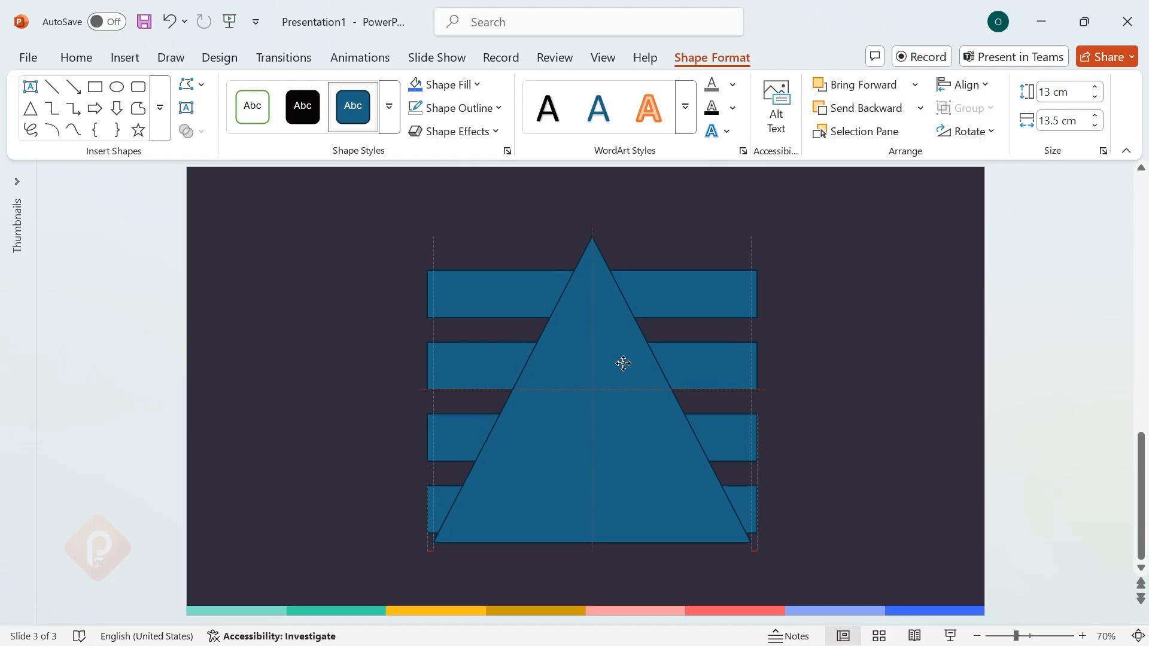
click(592, 366)
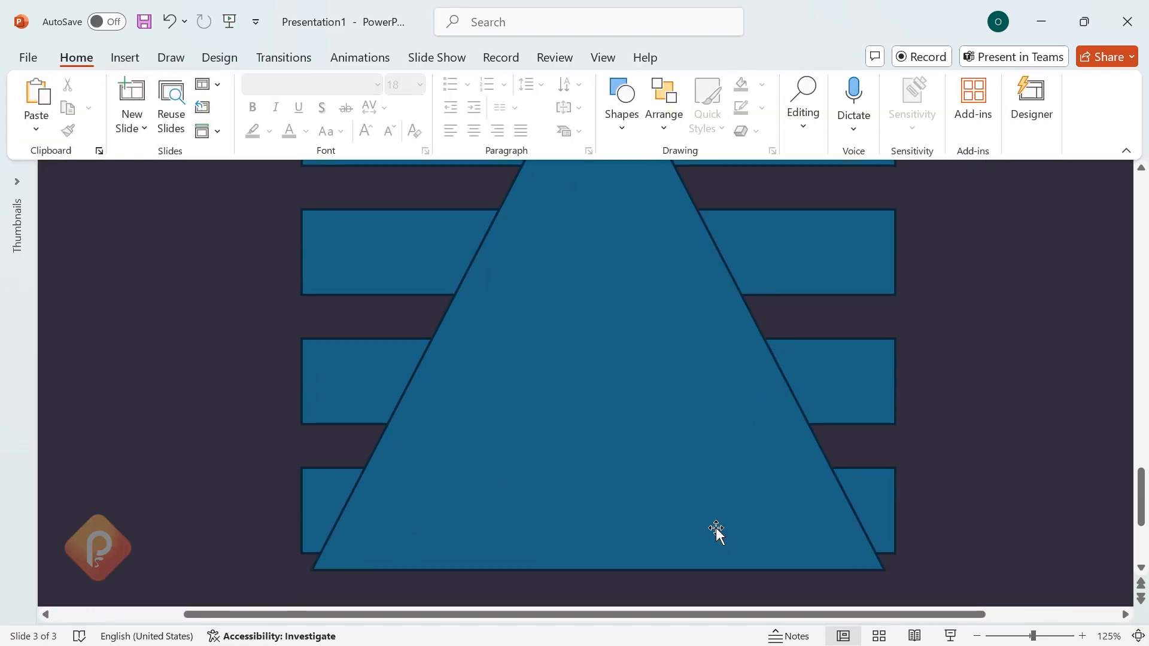
click(717, 527)
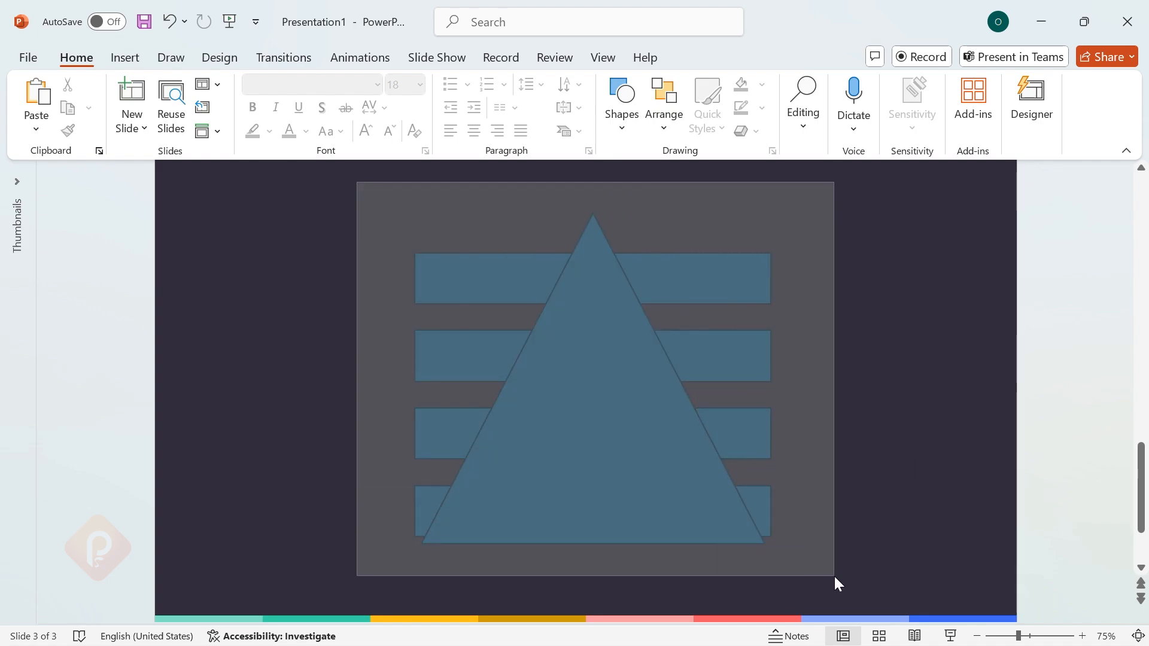
- Combine the triangle with the bars into four separated pyramid tiers
click(644, 346)
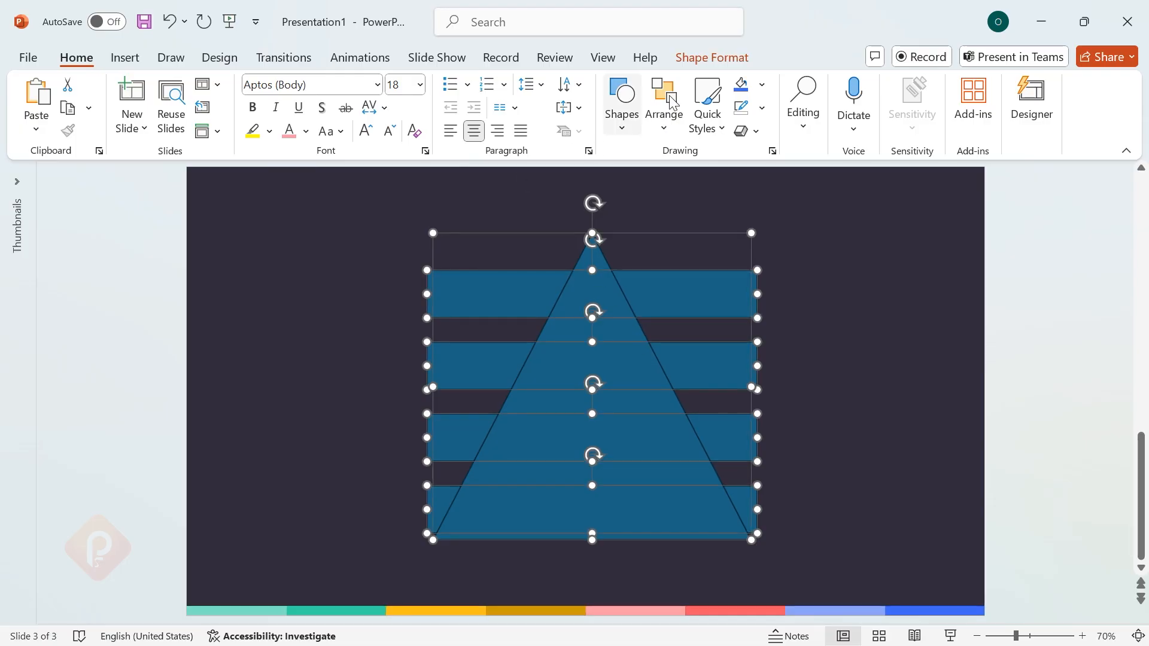
click(710, 58)
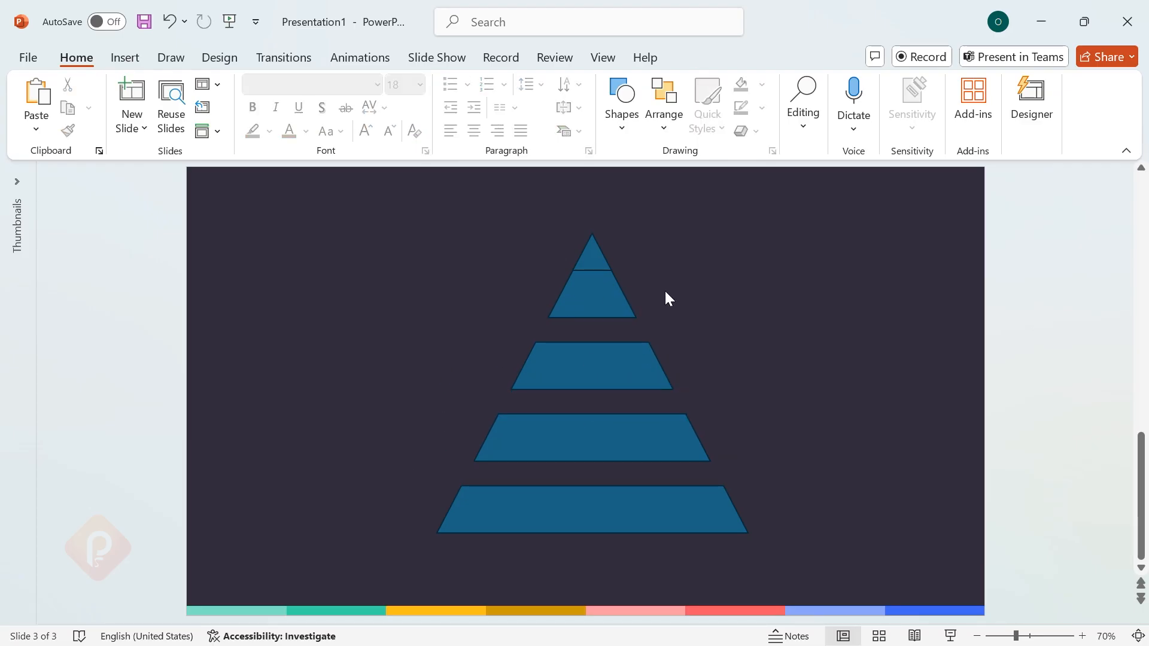
click(592, 282)
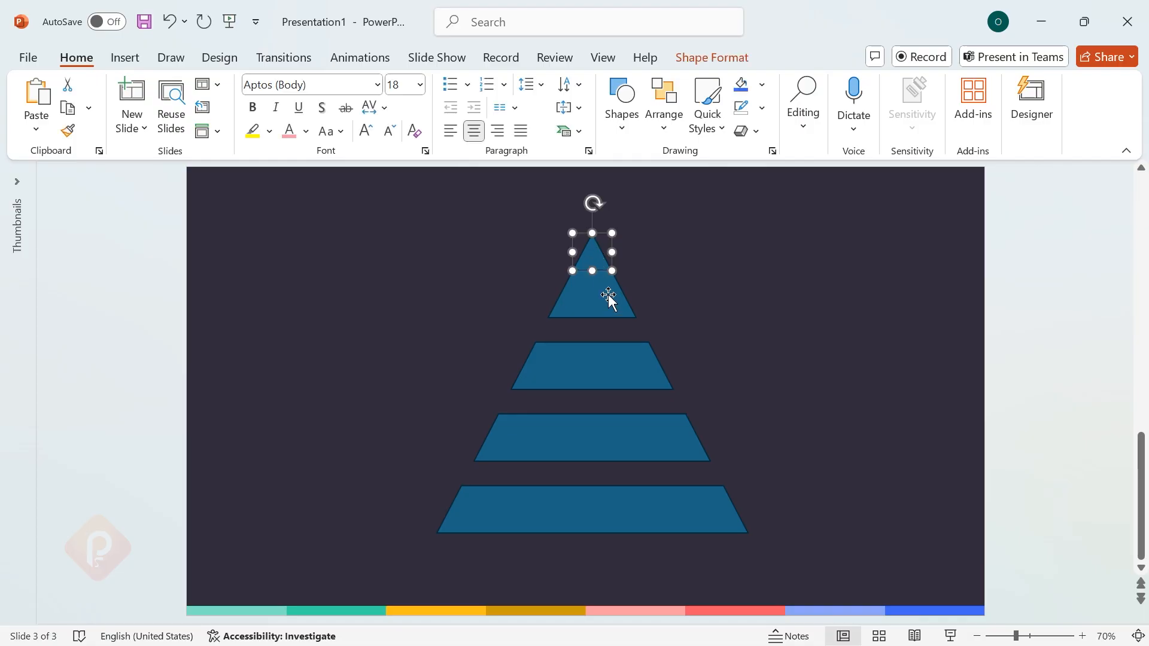
click(710, 58)
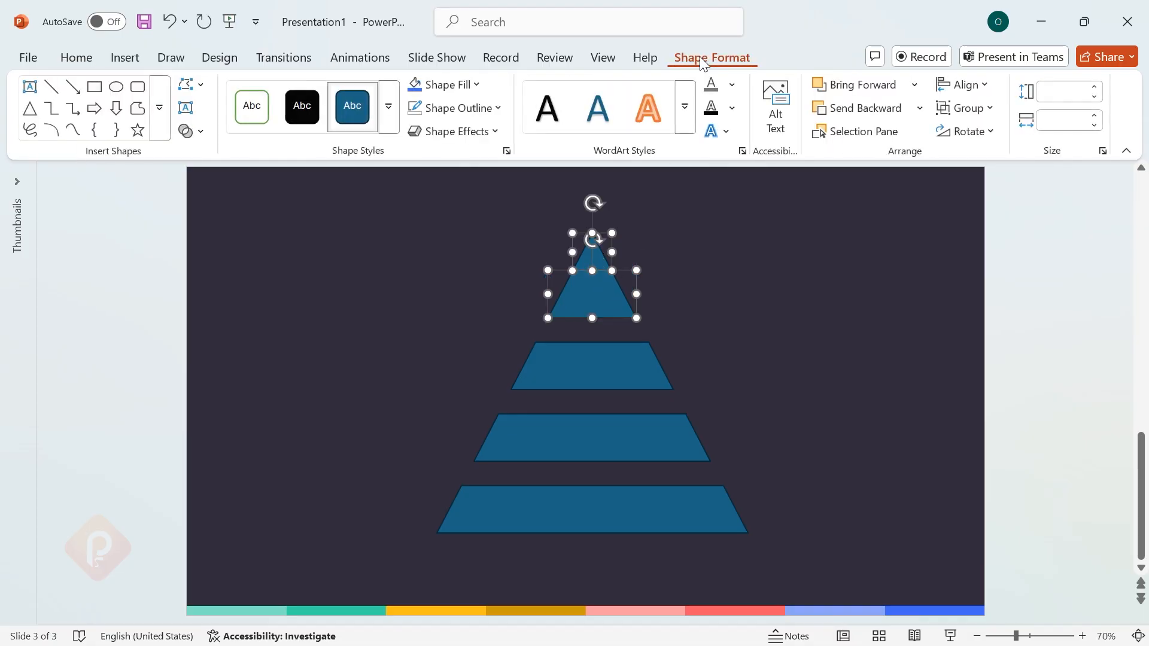
click(188, 132)
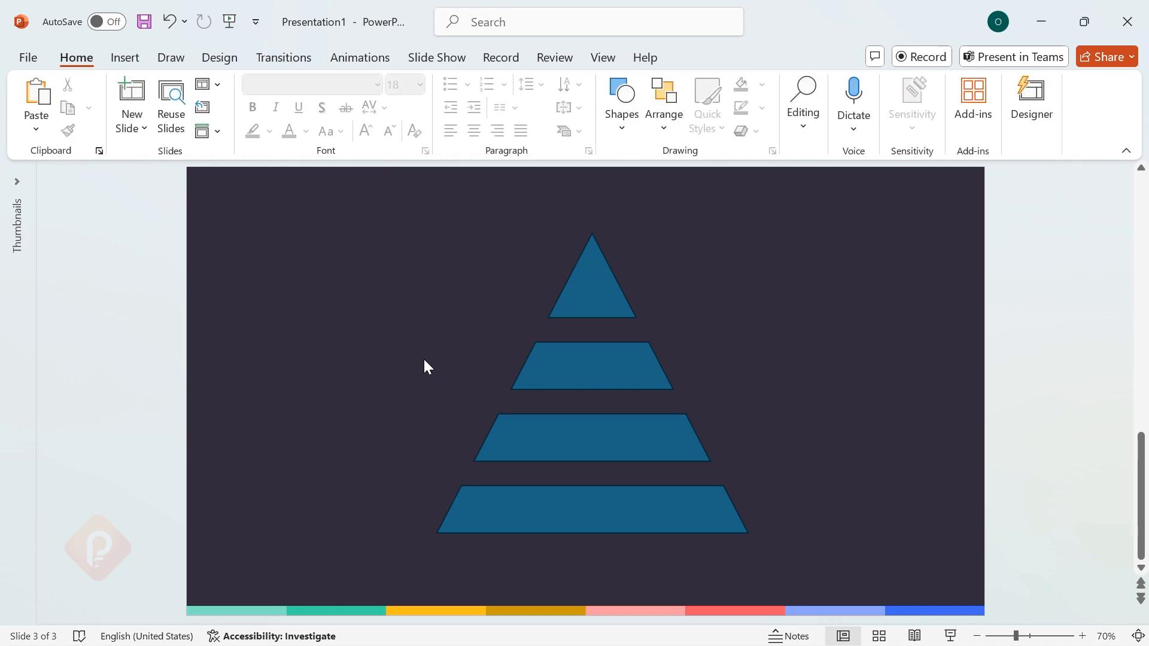
- Select all four pyramid tiers to remove their outlines
click(592, 276)
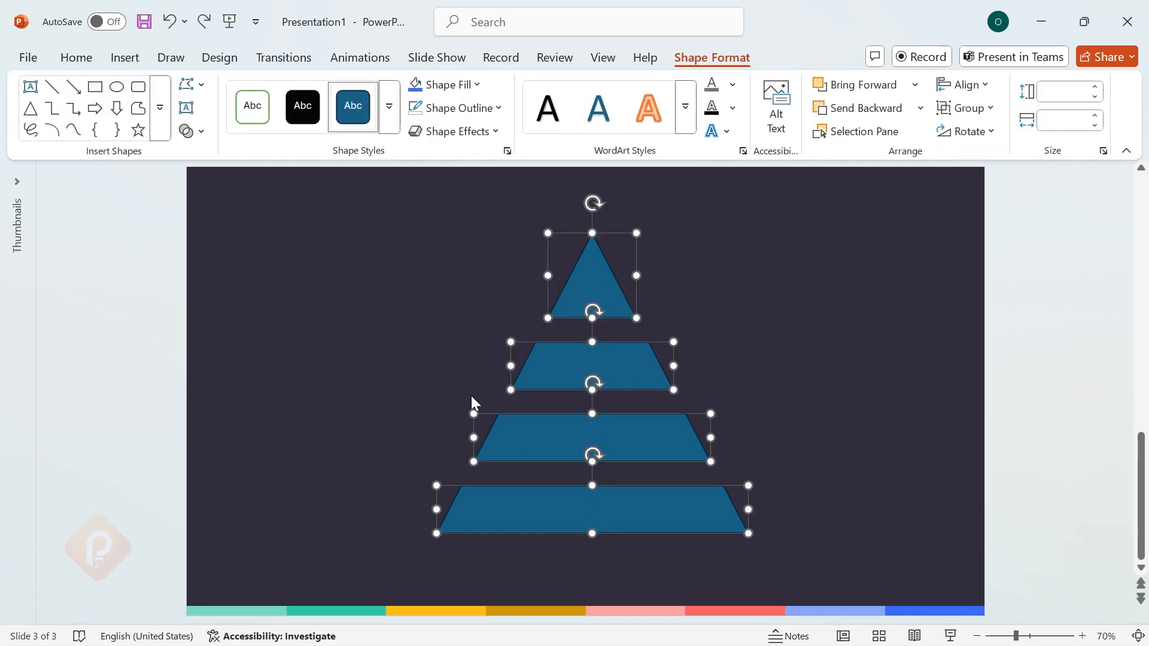
mouse_move(455, 107)
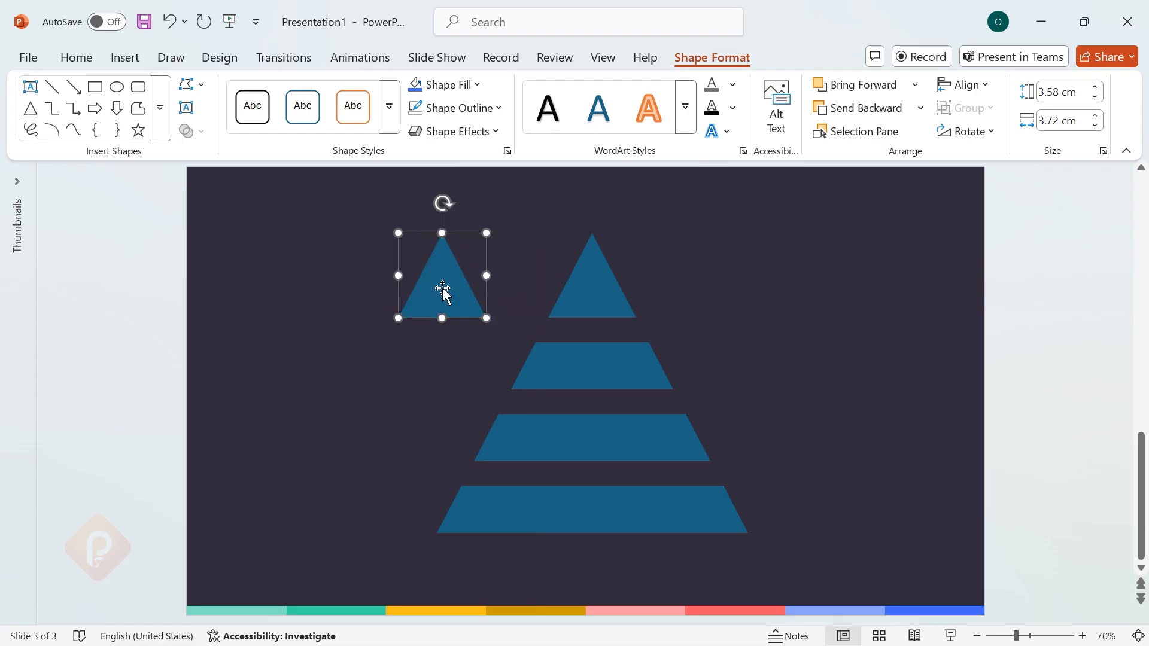
mouse_move(971, 154)
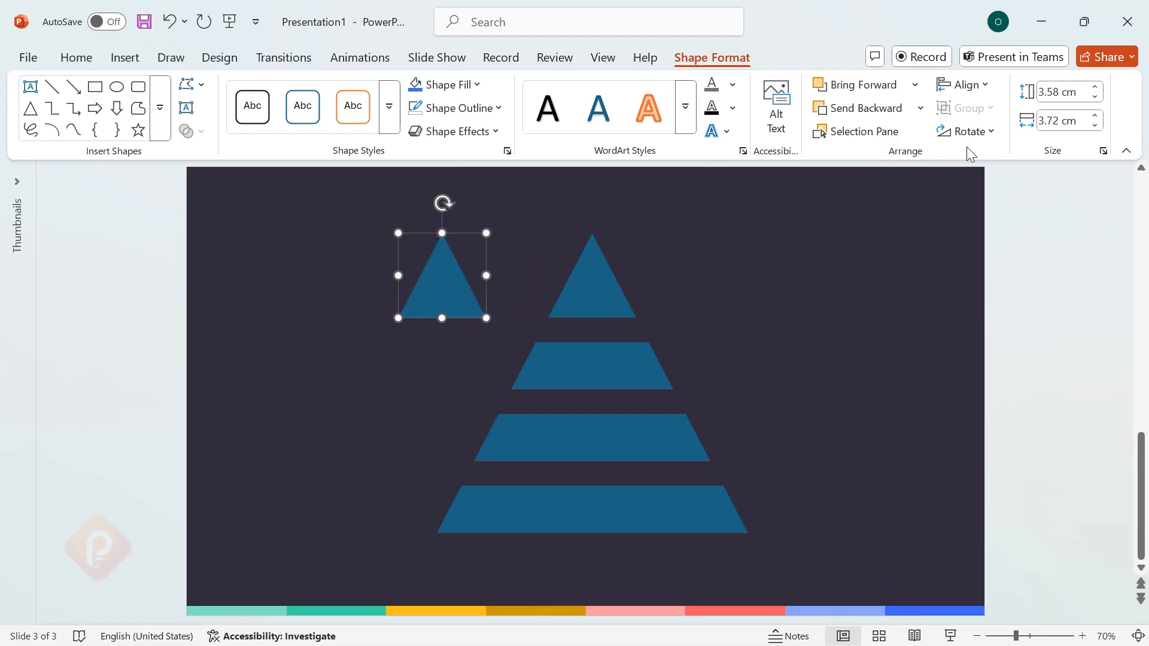
- Flip a small triangle copy, fill it black, duplicate it and send both behind the top tier's corners
click(967, 131)
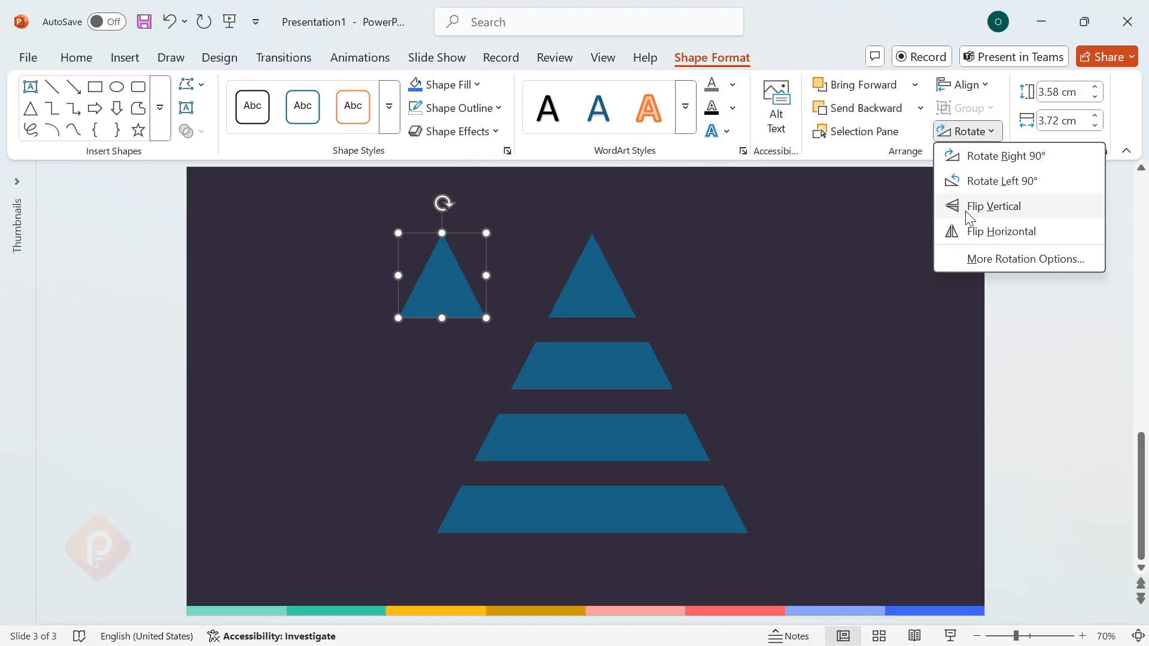
click(993, 206)
text(1.1)
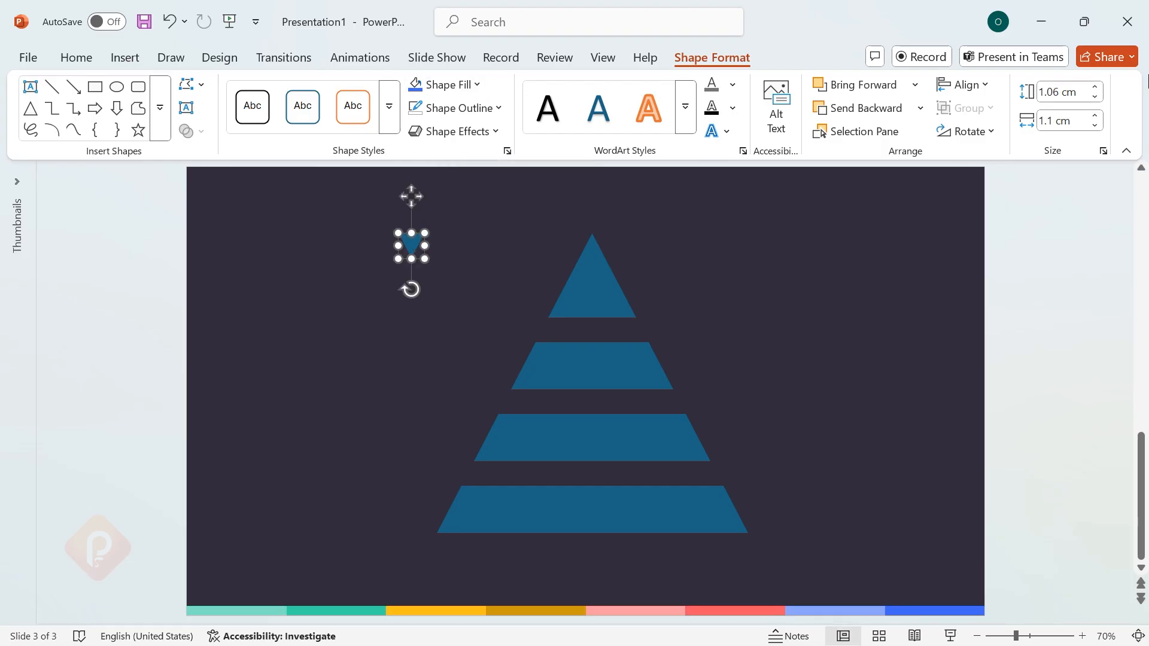
click(1093, 97)
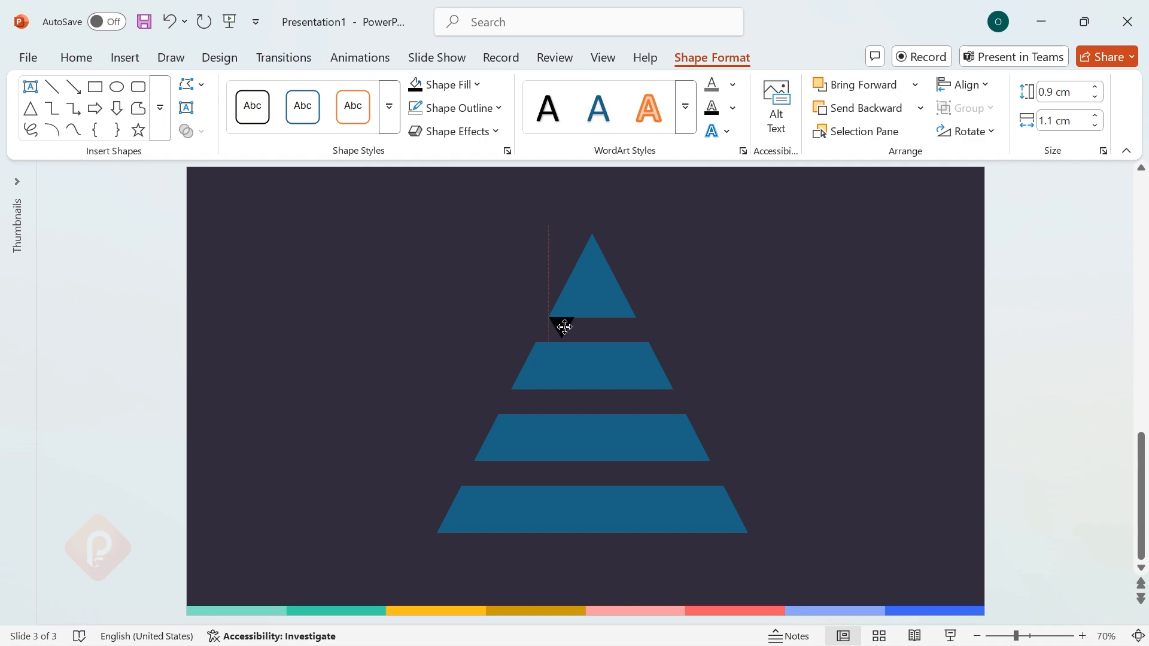
drag(562, 328, 631, 337)
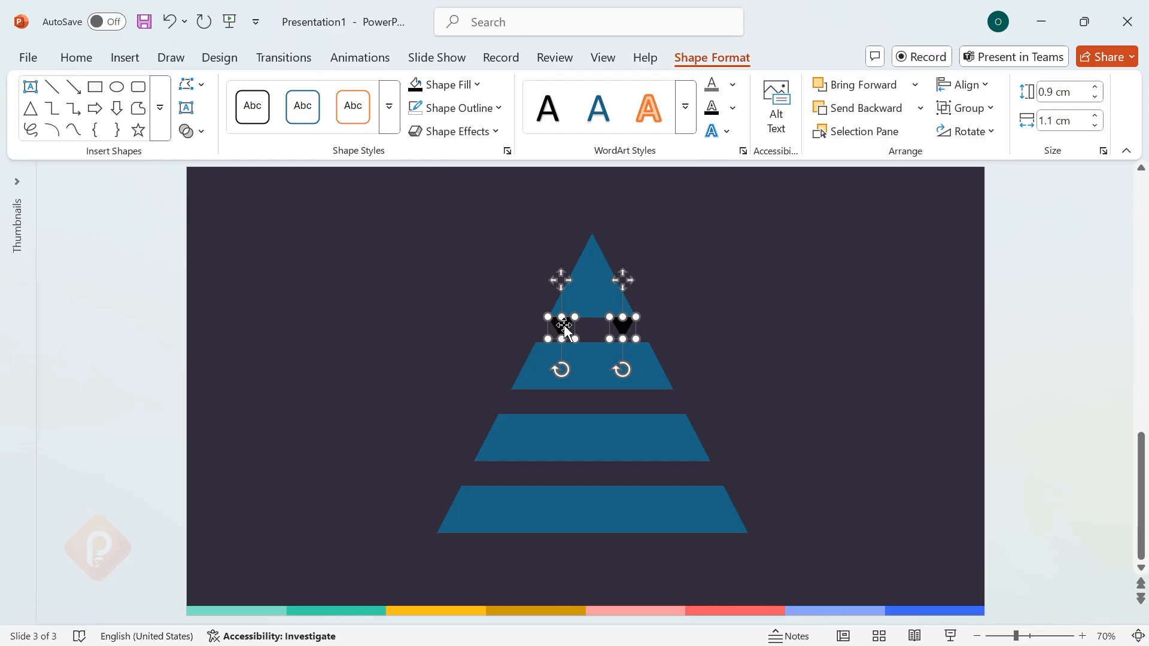
right_click(563, 326)
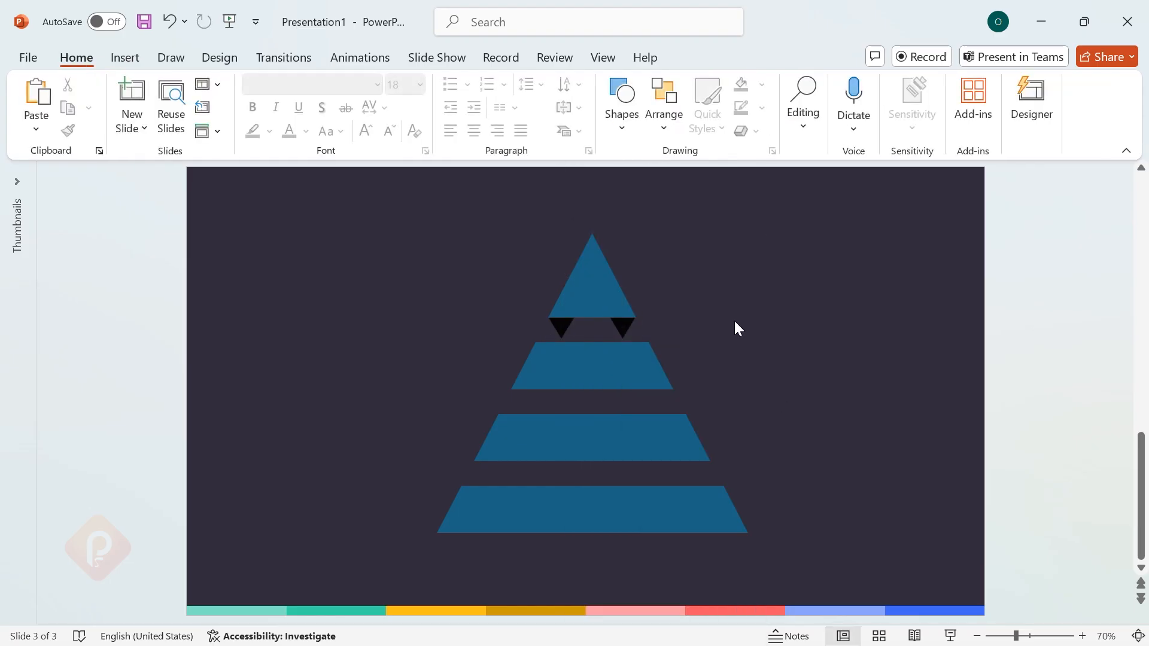
- Copy the pair of corner tabs under the second, third and bottom tiers
click(590, 315)
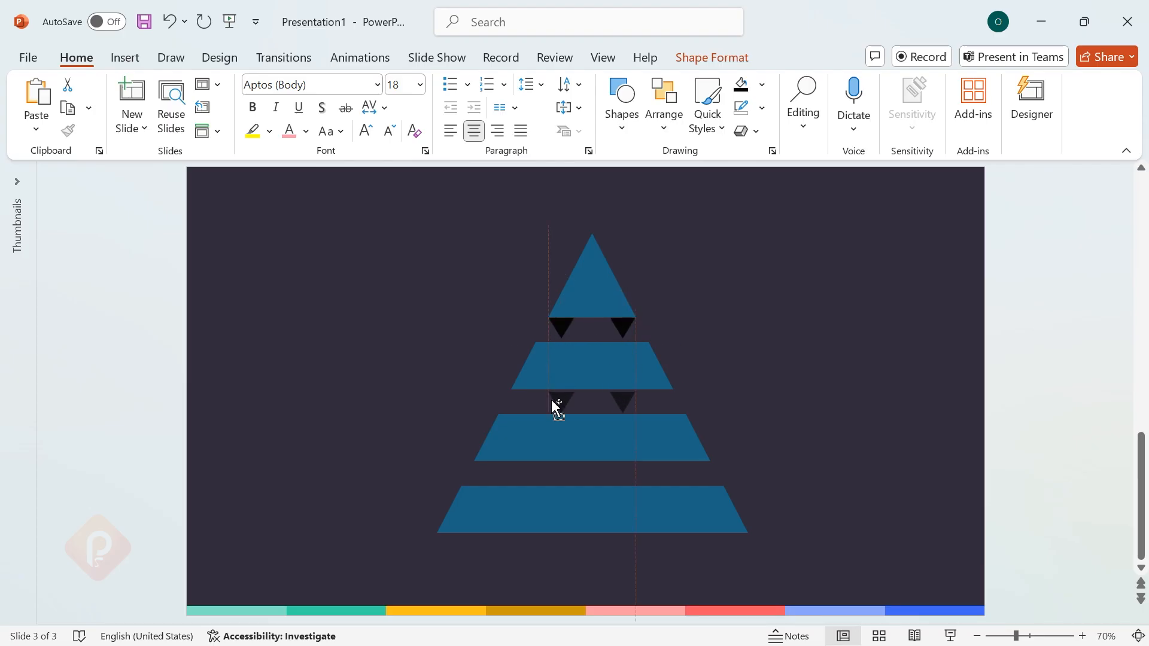
click(560, 401)
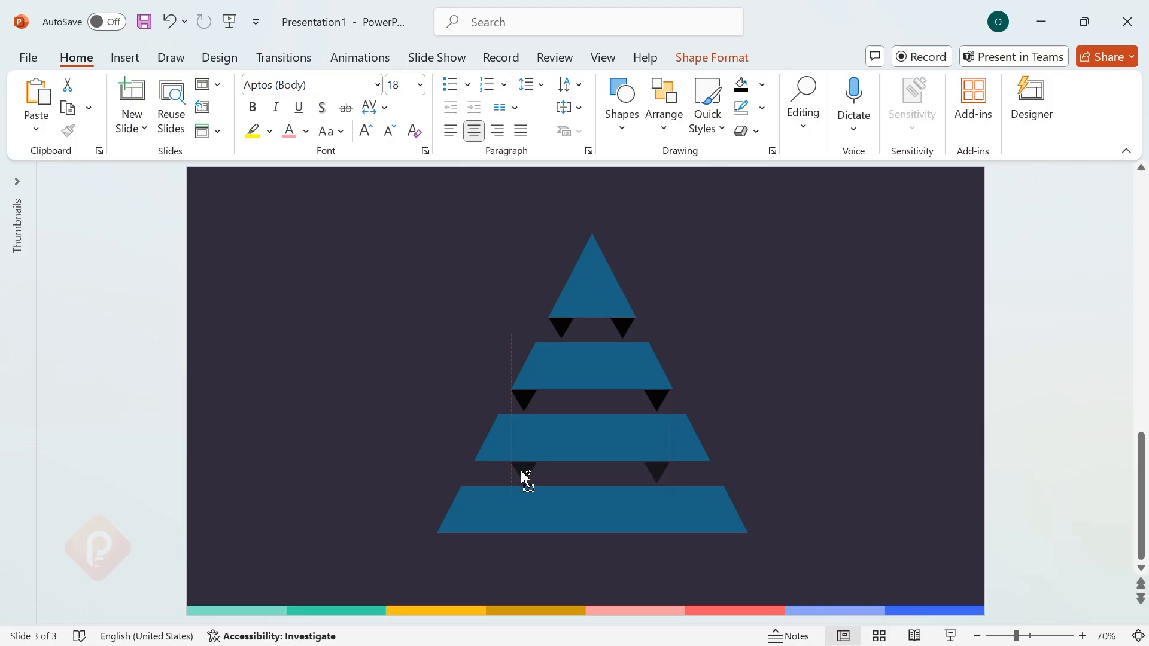
drag(528, 477, 698, 473)
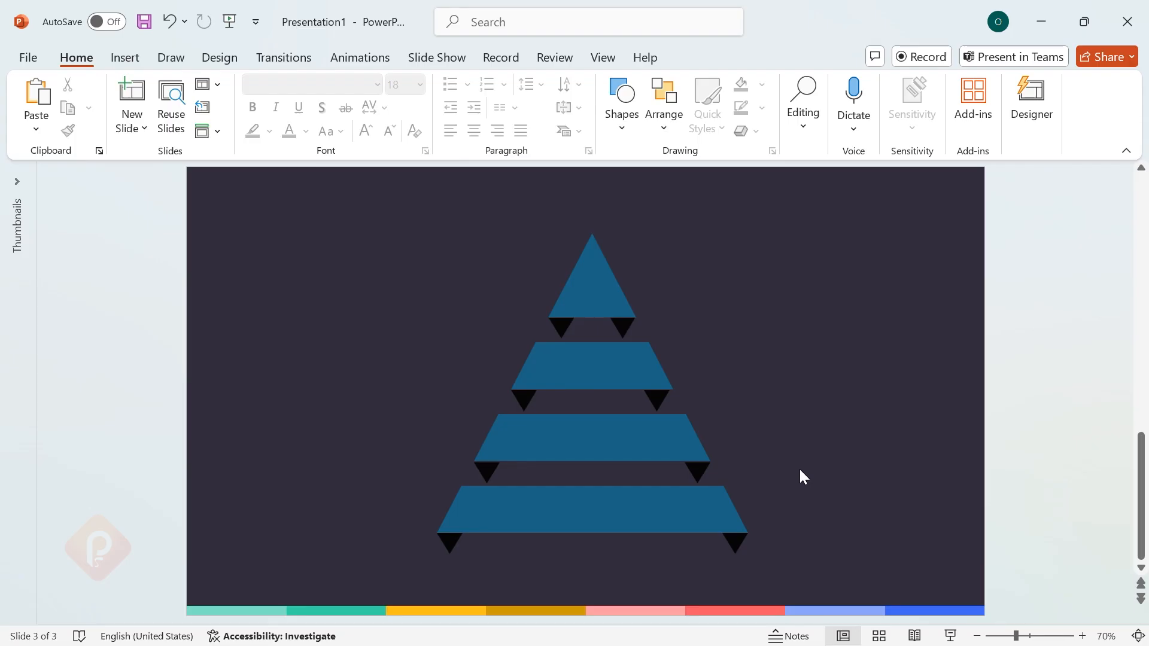
mouse_move(751, 491)
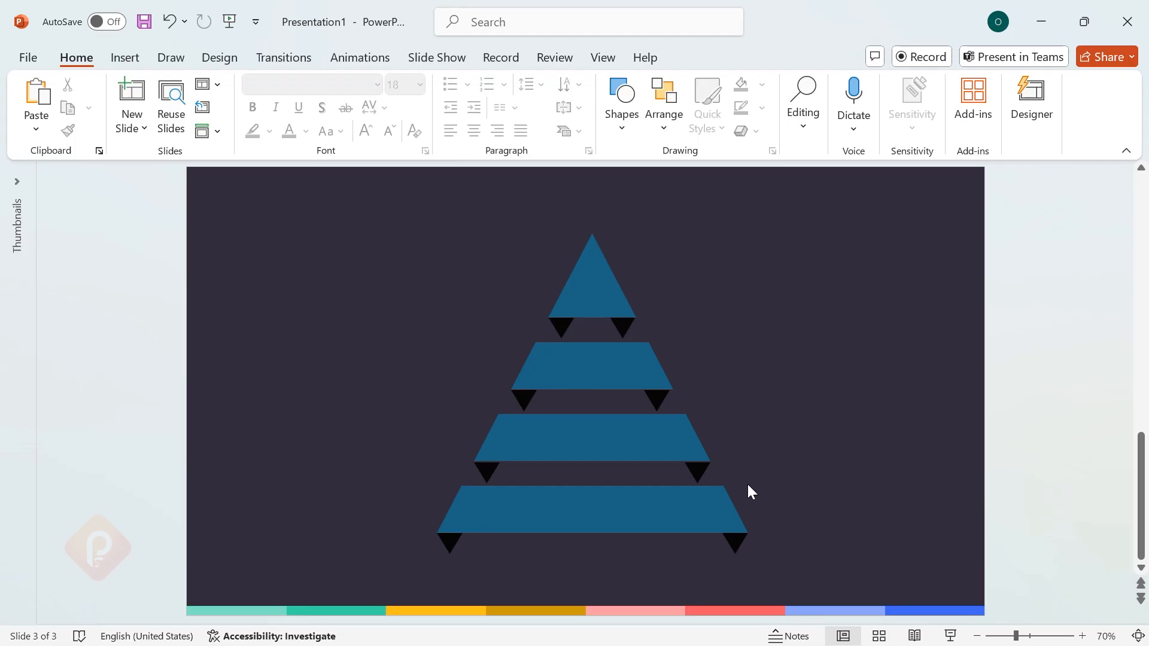
- Colour the tiers teal, yellow and pink with darker matching tabs
click(592, 510)
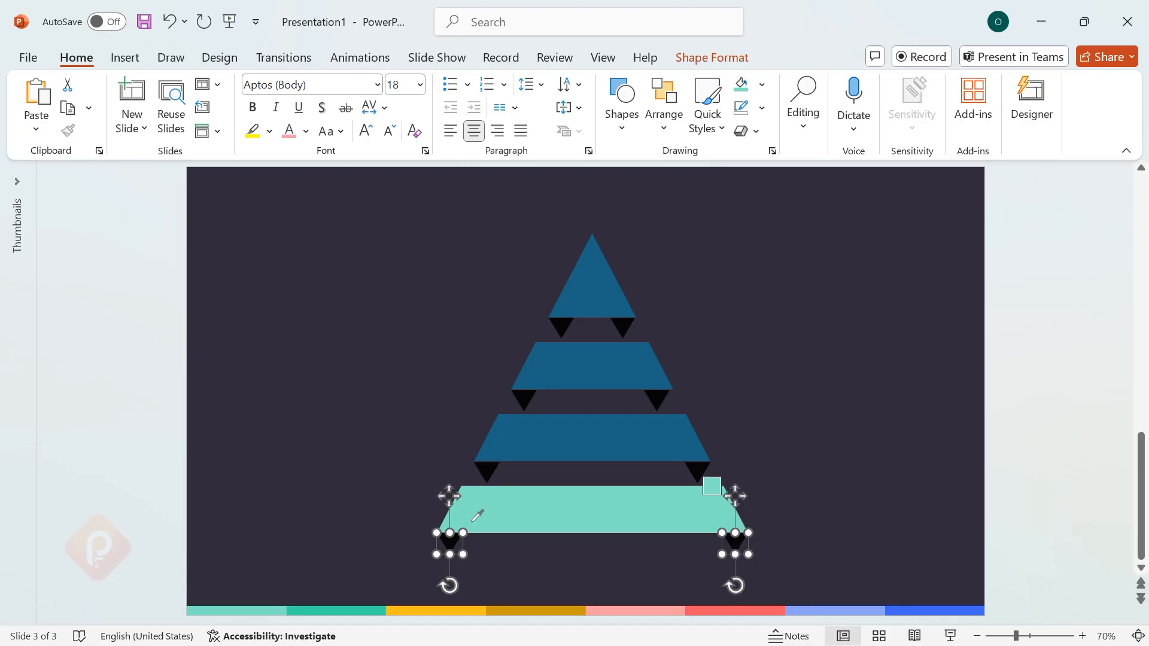
click(347, 489)
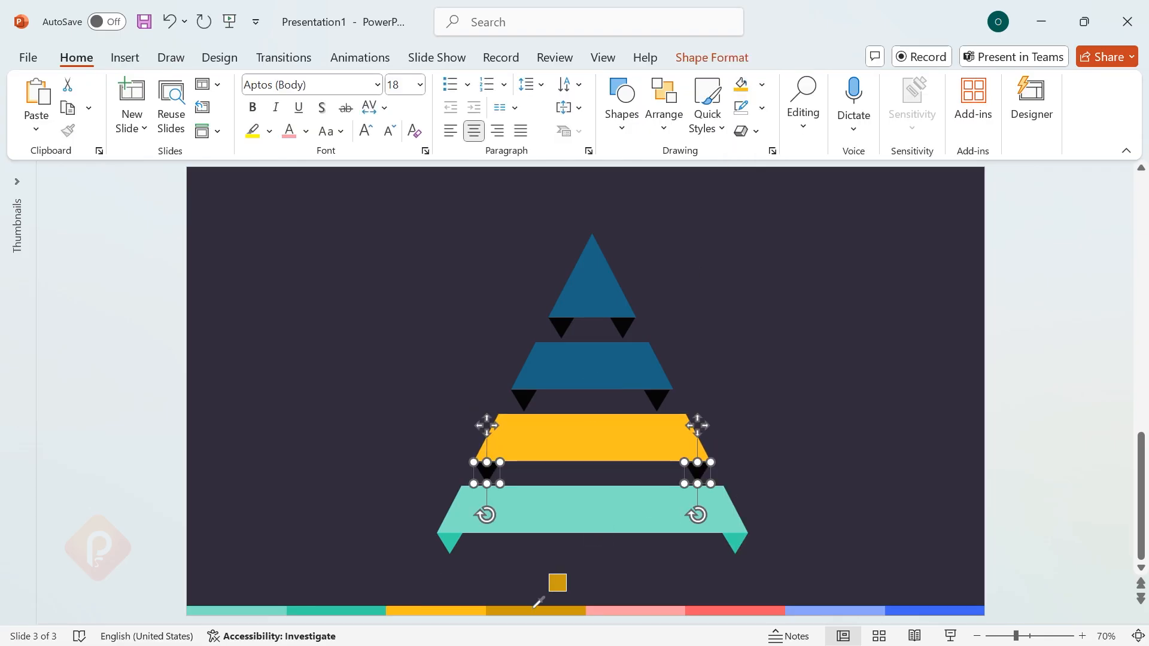
click(811, 429)
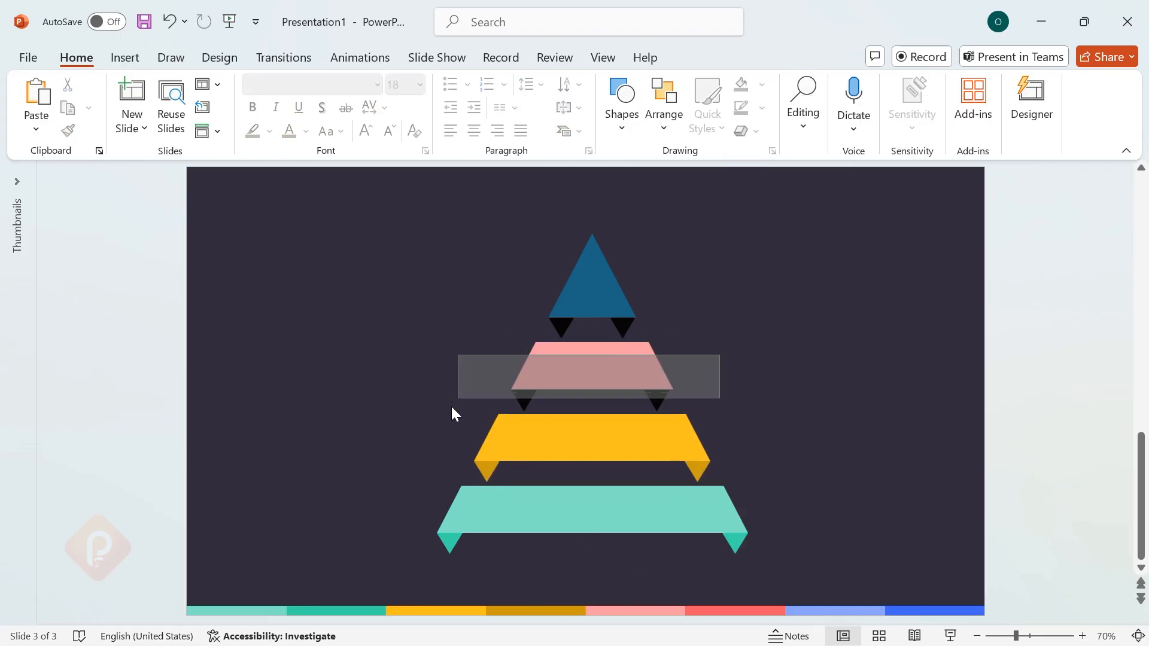
click(586, 376)
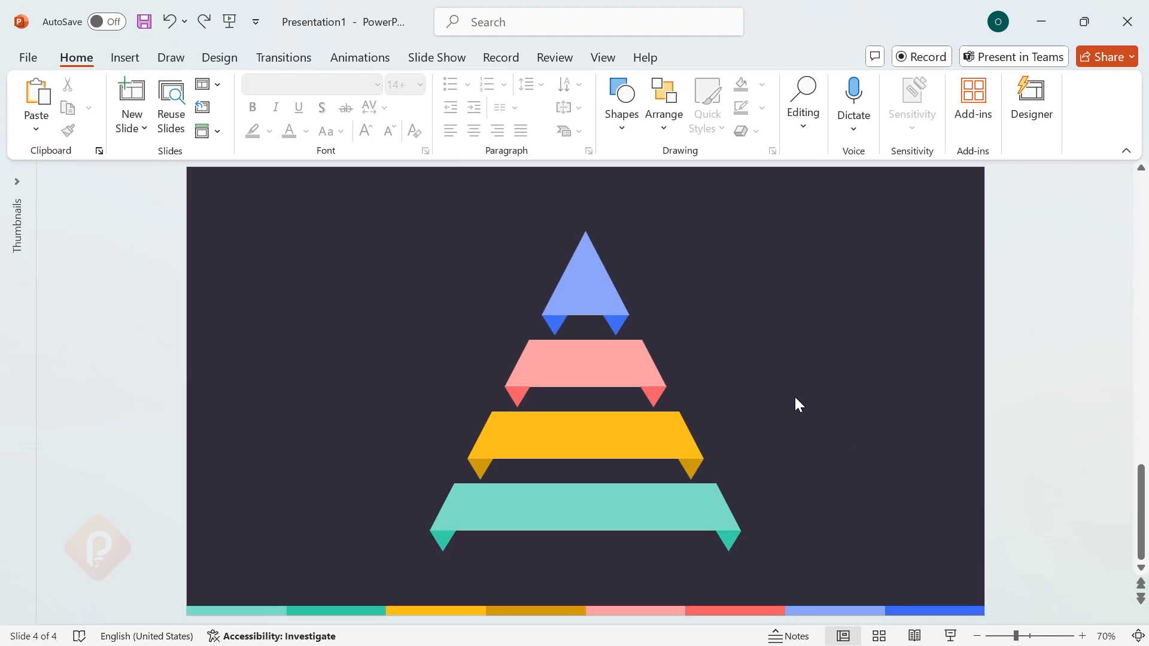
mouse_move(831, 464)
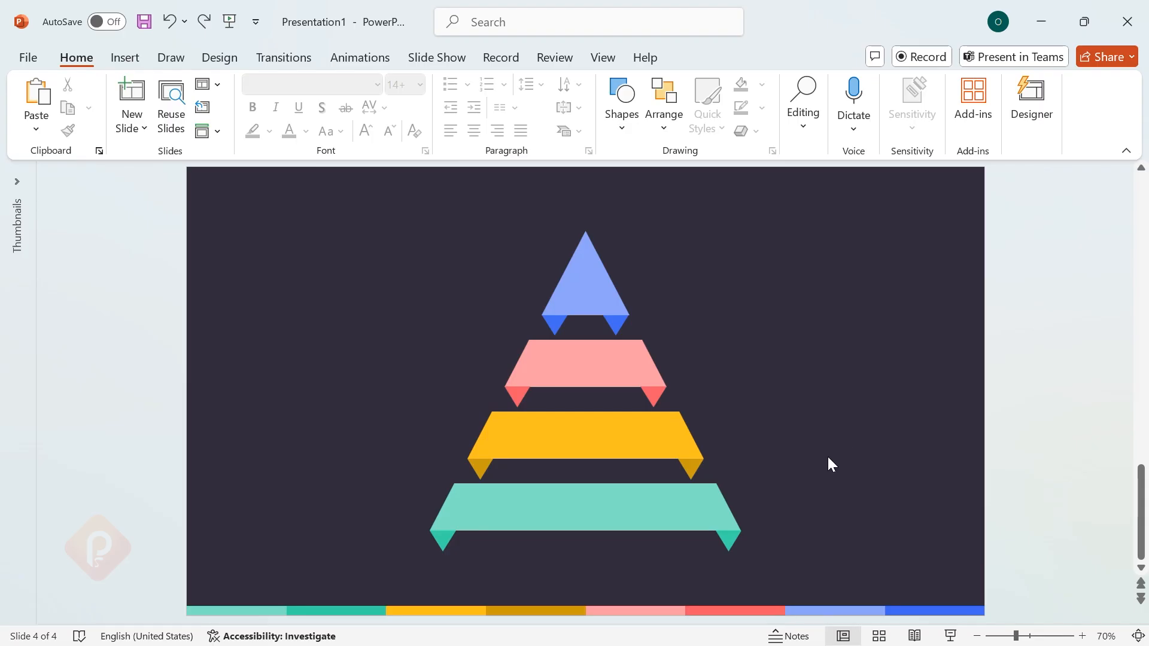
- Paste the numbers 01–04, titles Strategy, Marketing, Creative, Analysis and descriptions beside the tiers
key(ctrl+v)
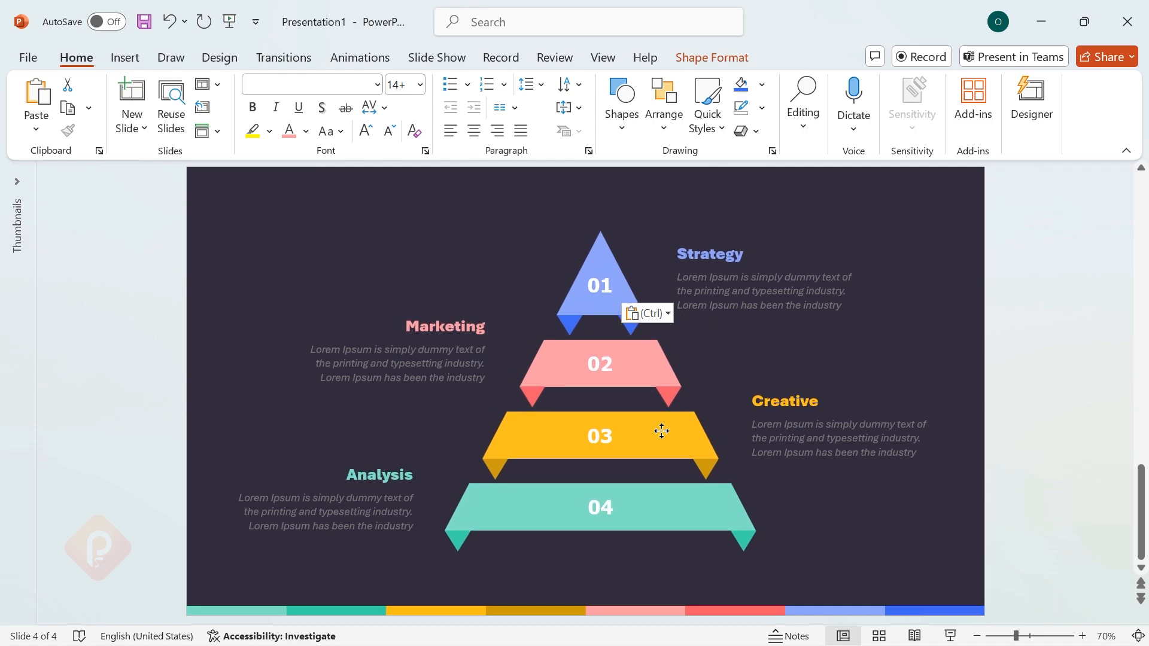
click(898, 546)
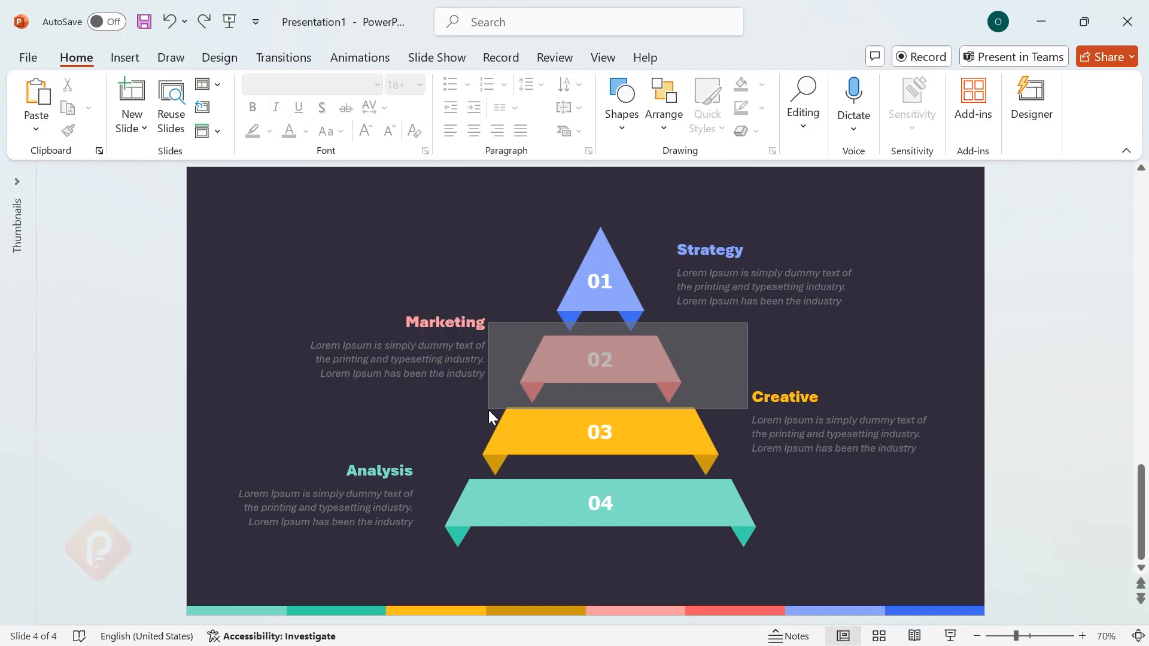
click(715, 358)
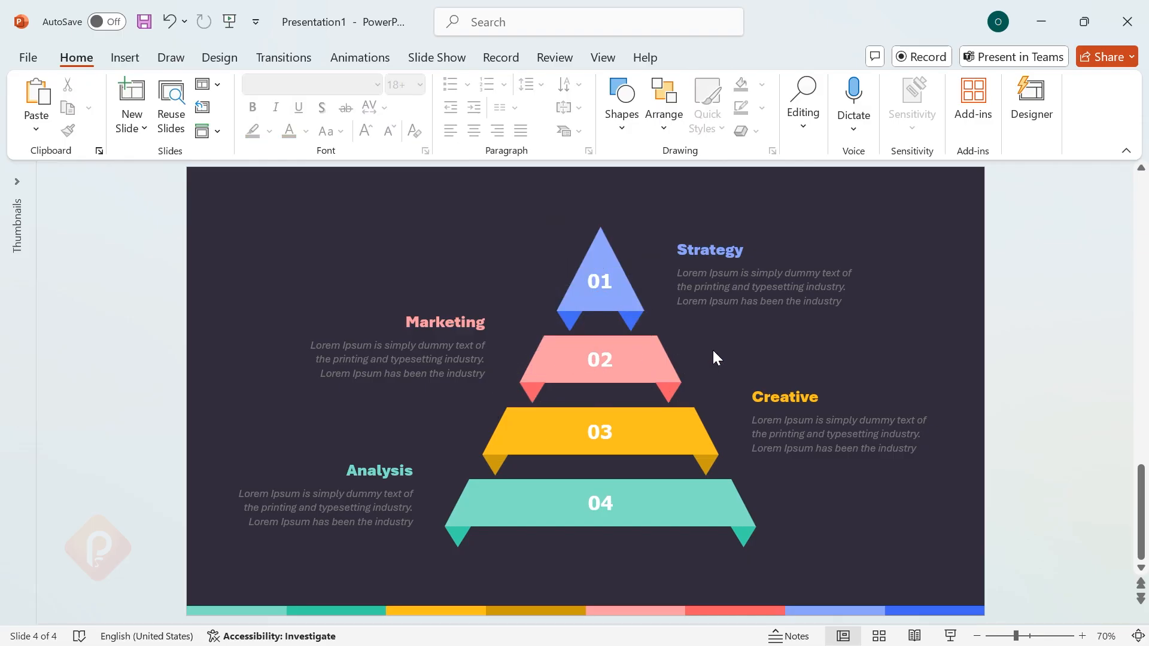
click(401, 360)
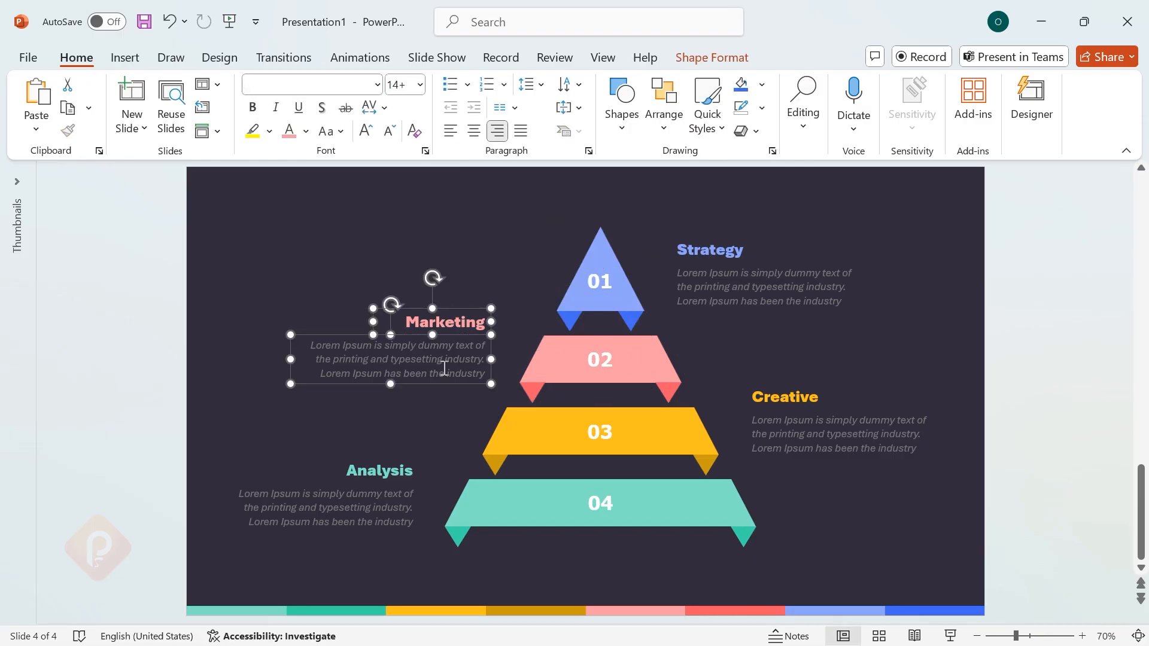
click(783, 397)
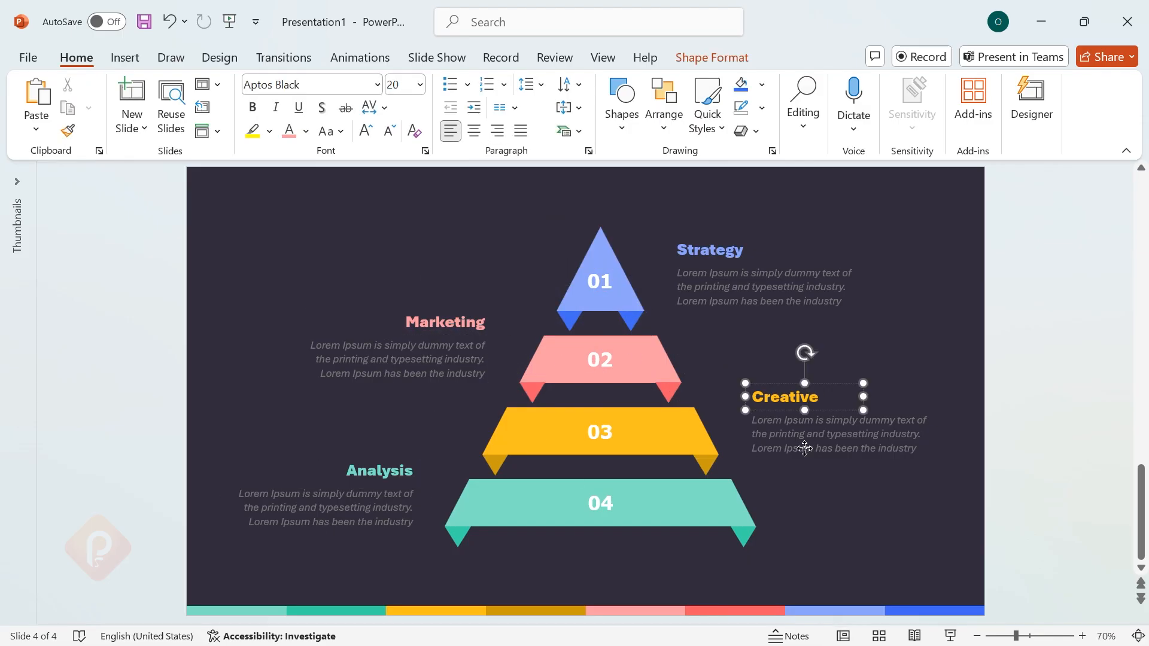
click(860, 503)
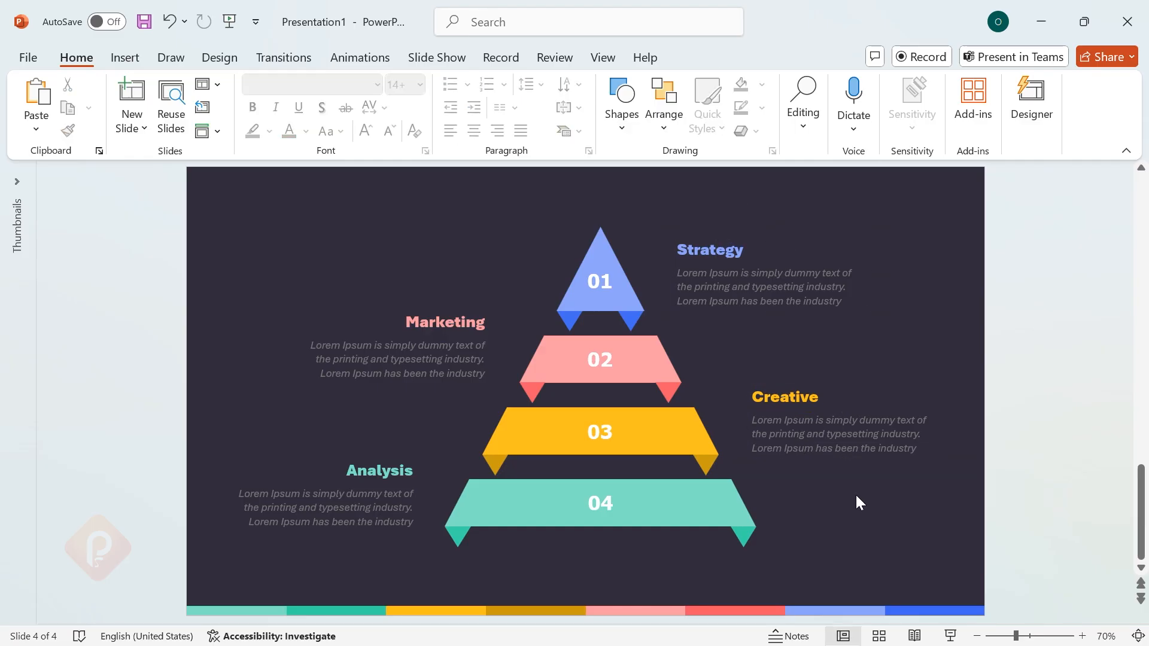
click(599, 504)
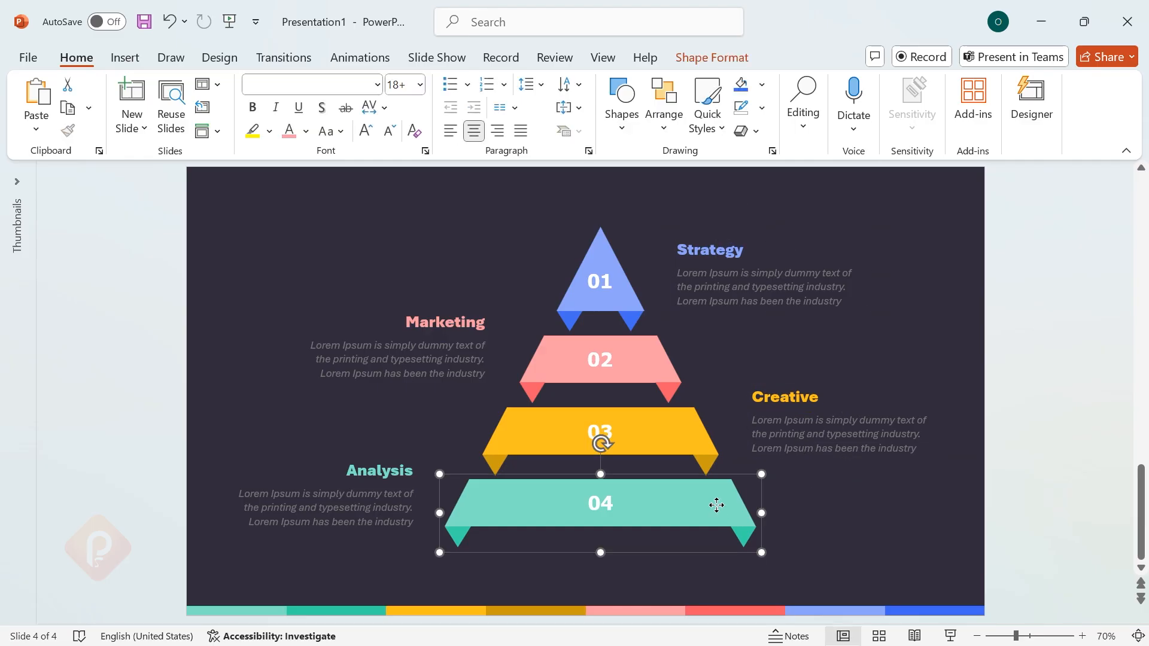
mouse_move(304, 79)
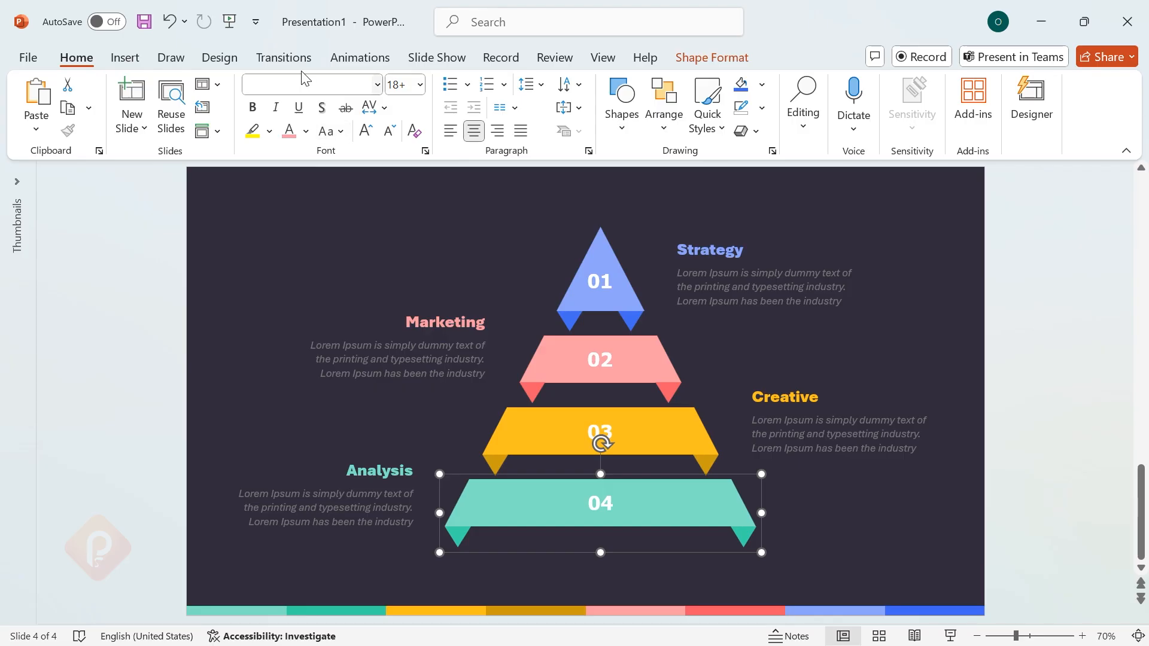
- Give the bottom 04 tier a Fly In starting After Previous with 1.5 s duration, Animation Pane shown
click(360, 57)
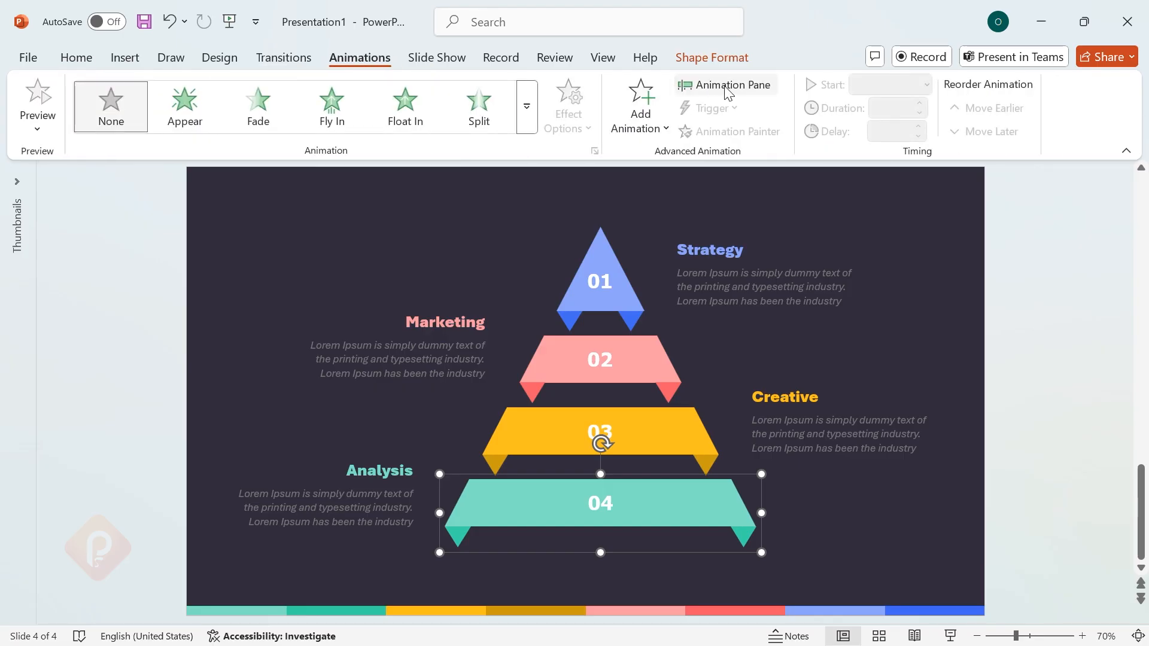
click(725, 84)
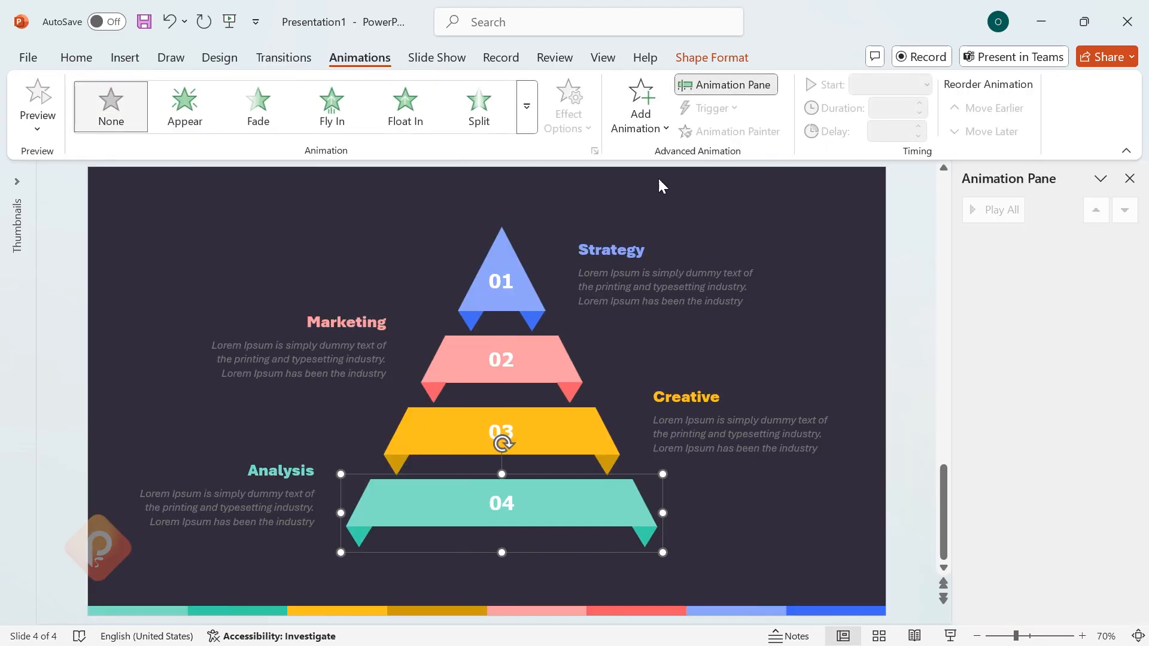
click(332, 107)
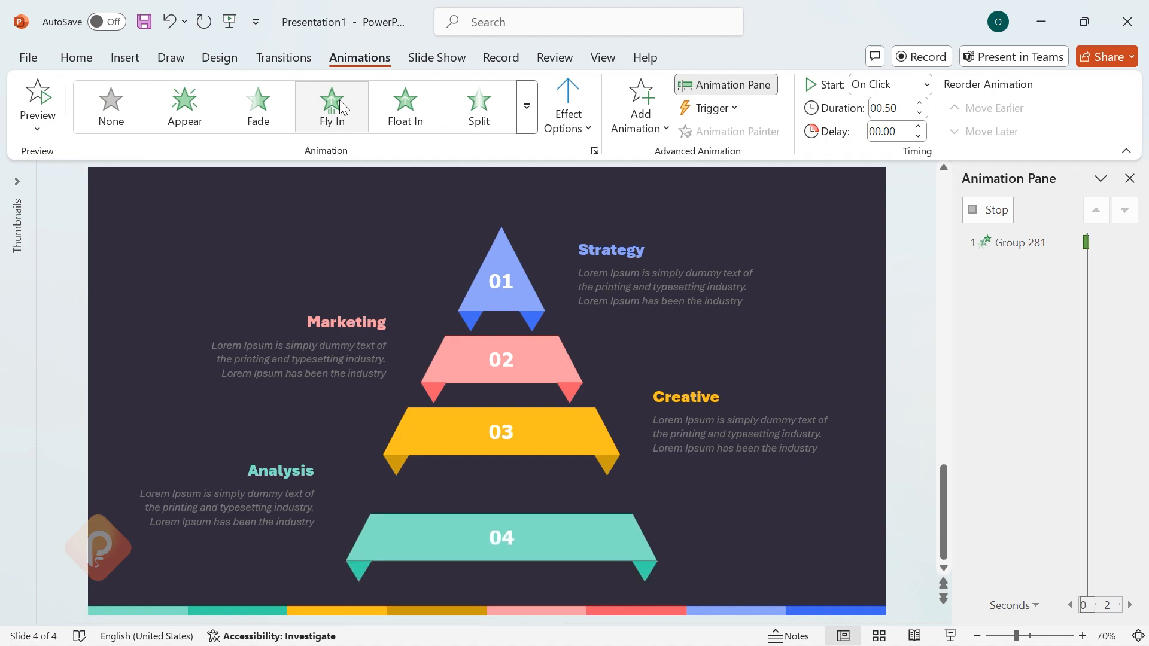
click(568, 106)
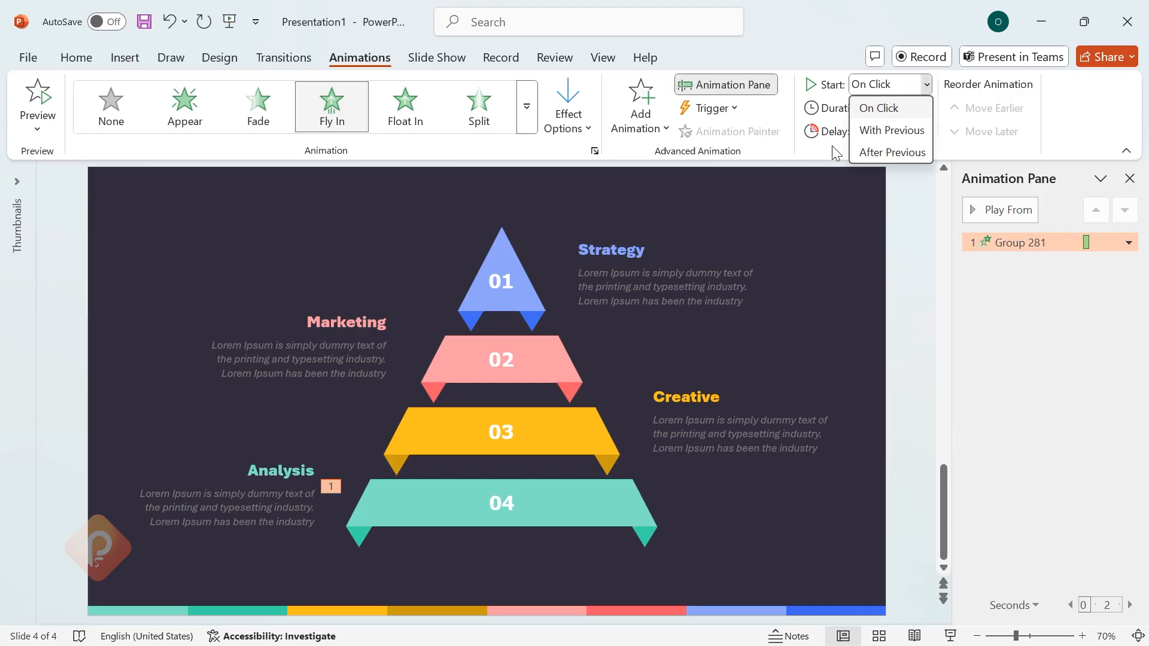
click(891, 152)
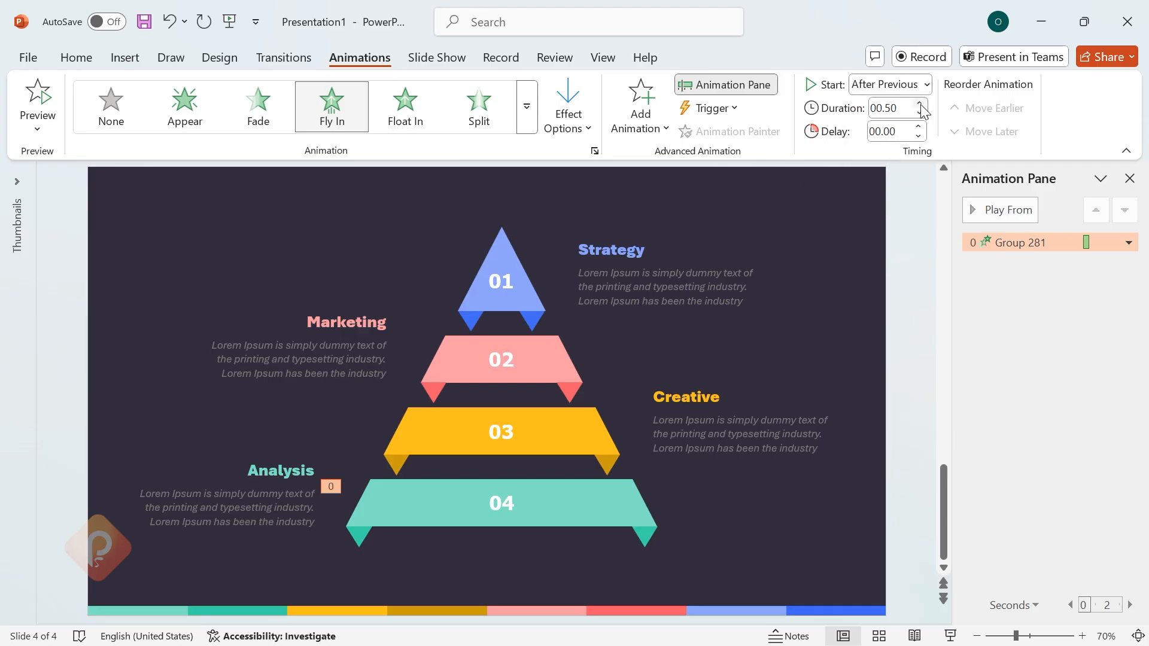
click(918, 104)
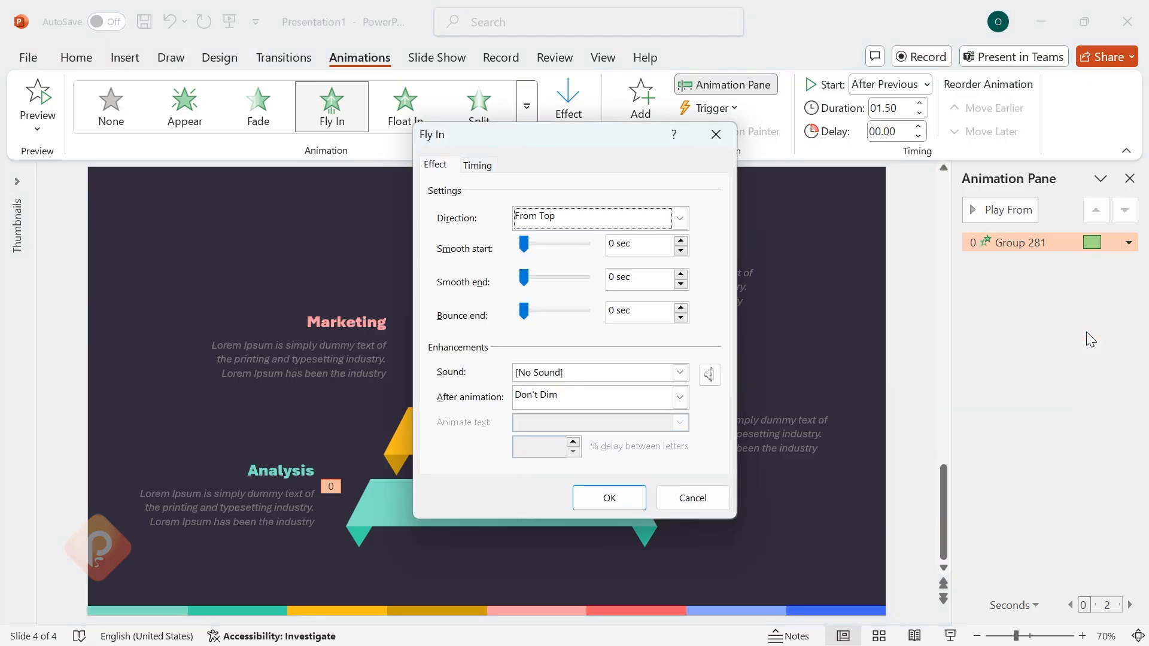
- Keep Fly In direction From Top, set Bounce end to about 1.06 seconds and confirm
drag(523, 312, 552, 312)
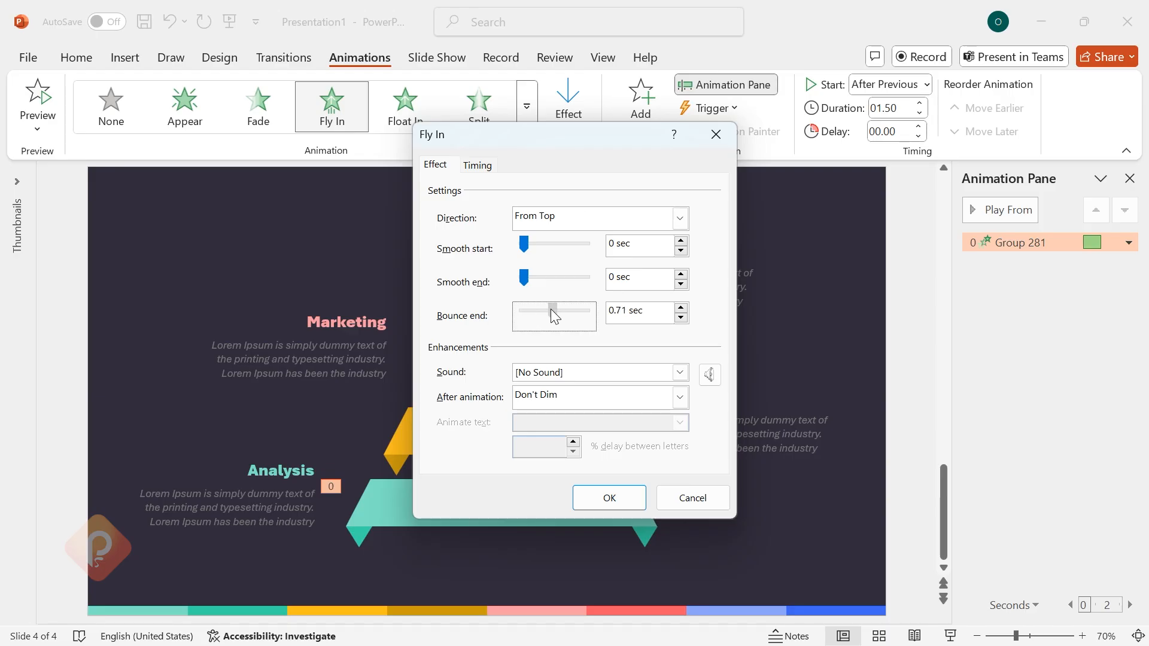
drag(552, 311, 566, 311)
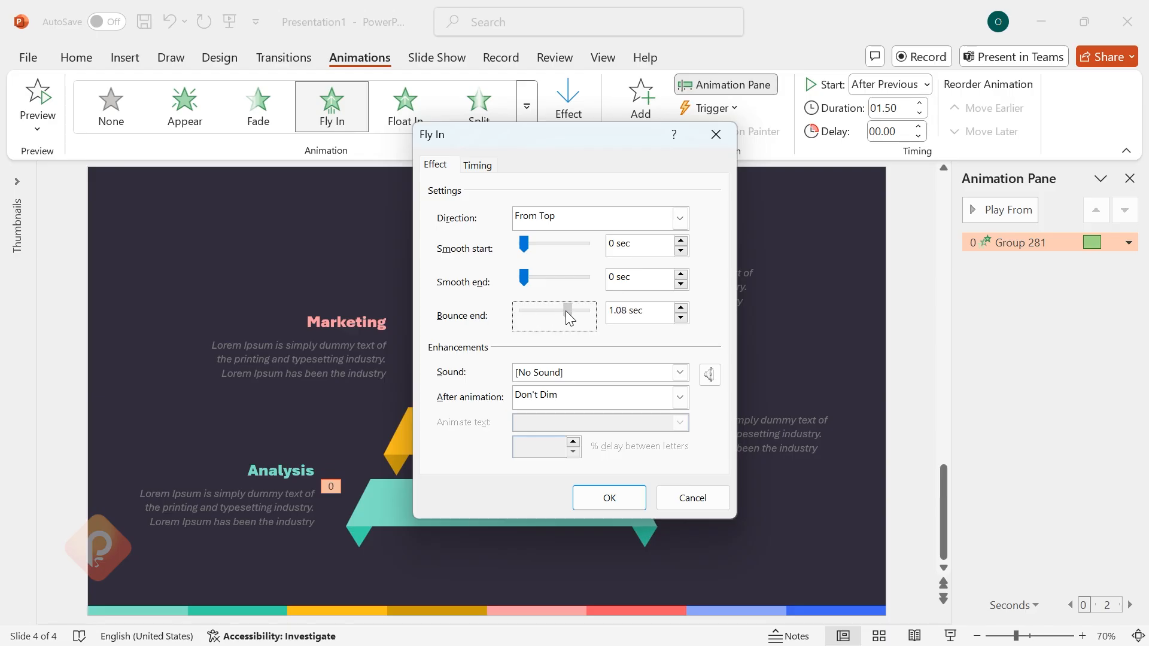
click(682, 318)
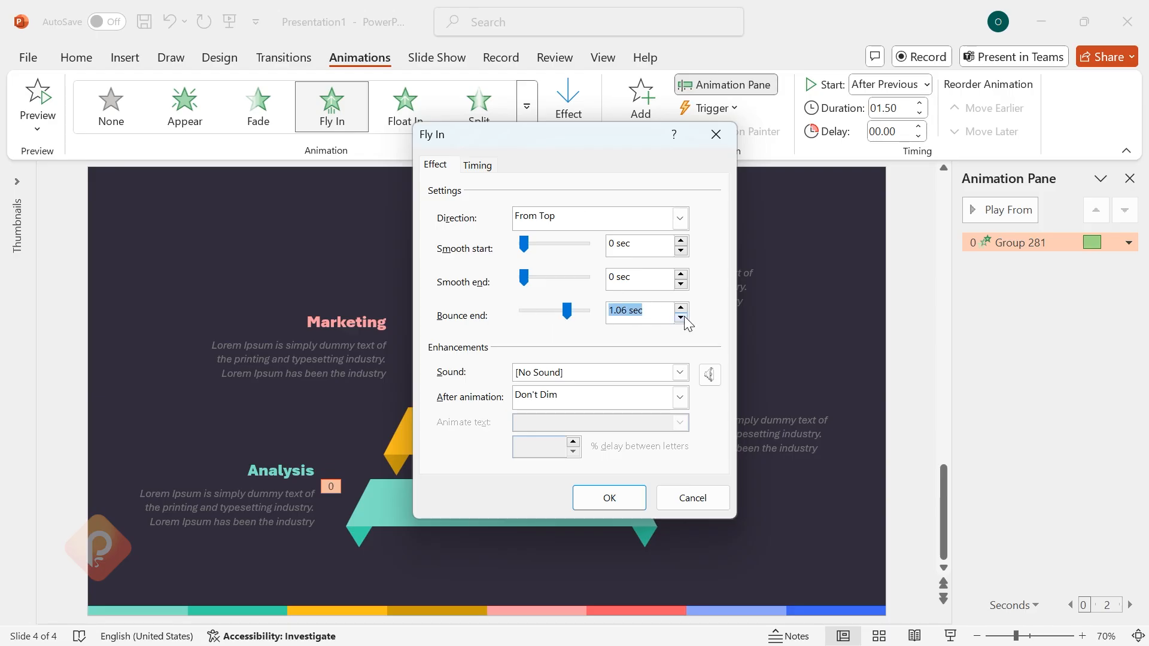
click(607, 498)
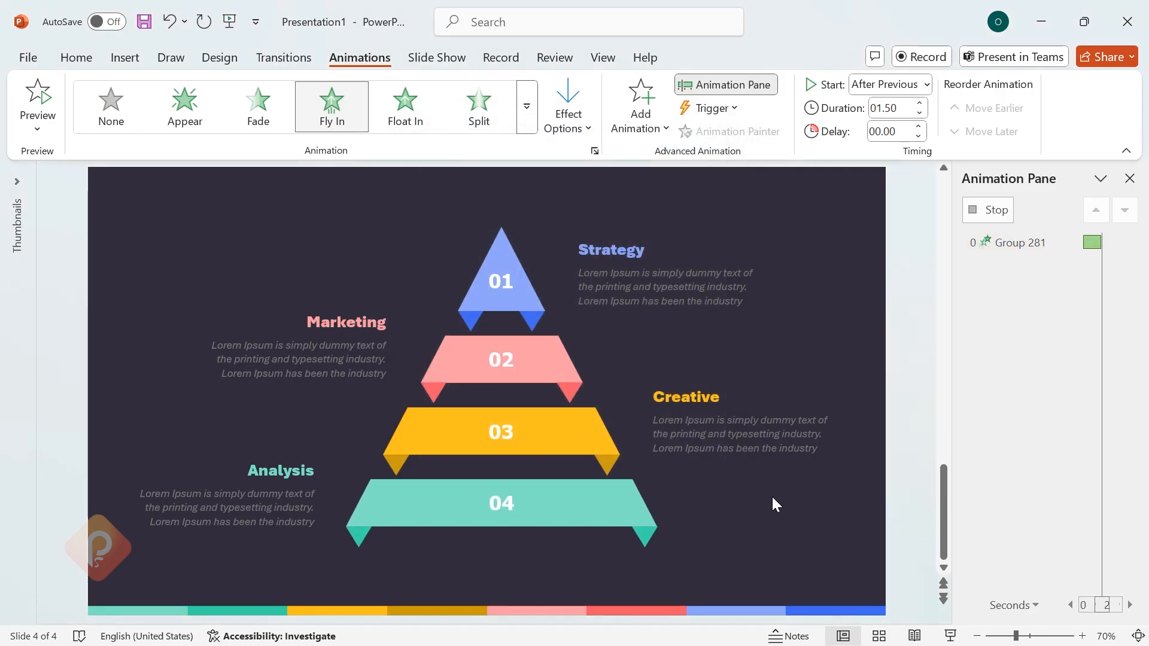
- Copy the bottom tier's animation to the 03 tier, start it With Previous with a 0.25-second delay
click(502, 504)
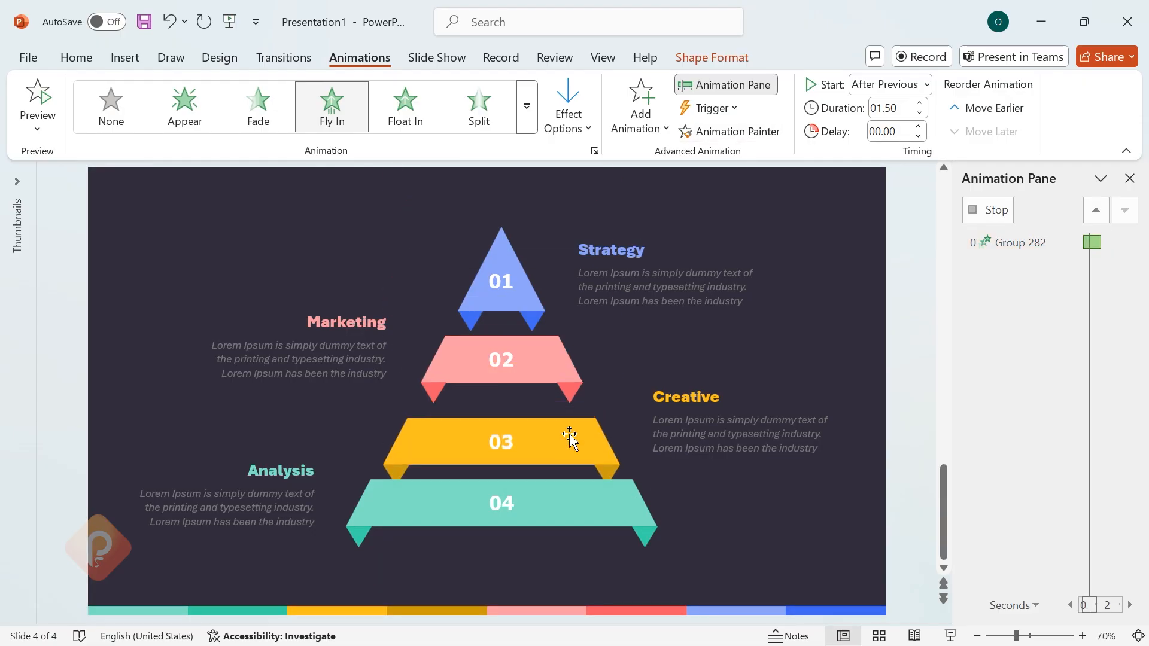
click(502, 432)
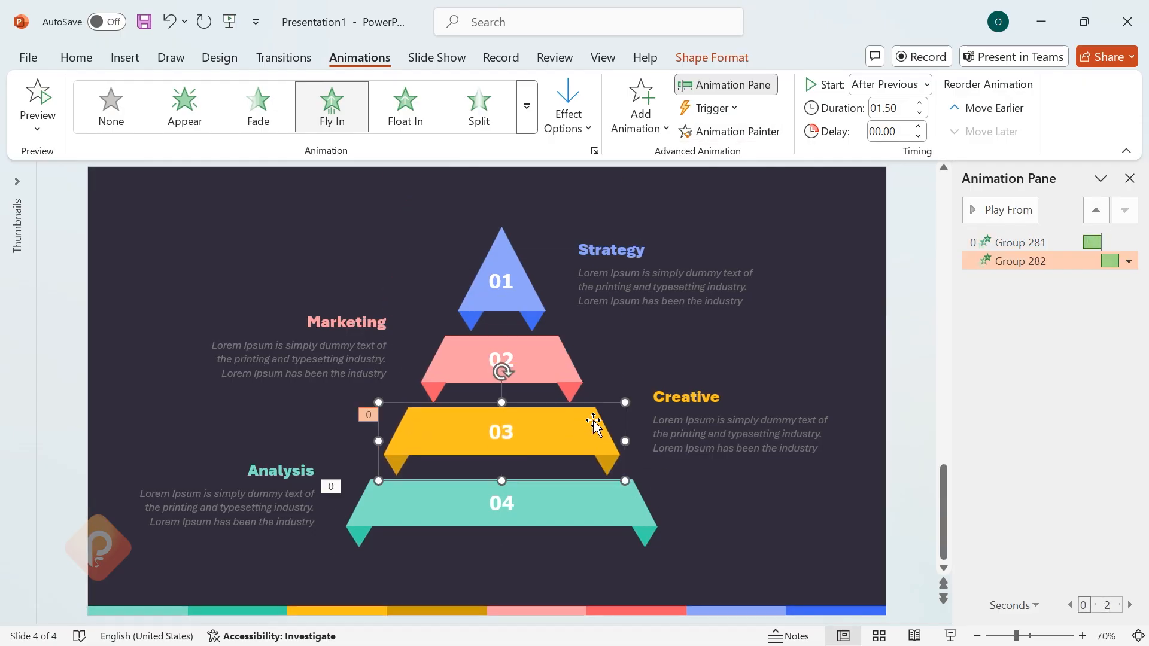
click(925, 84)
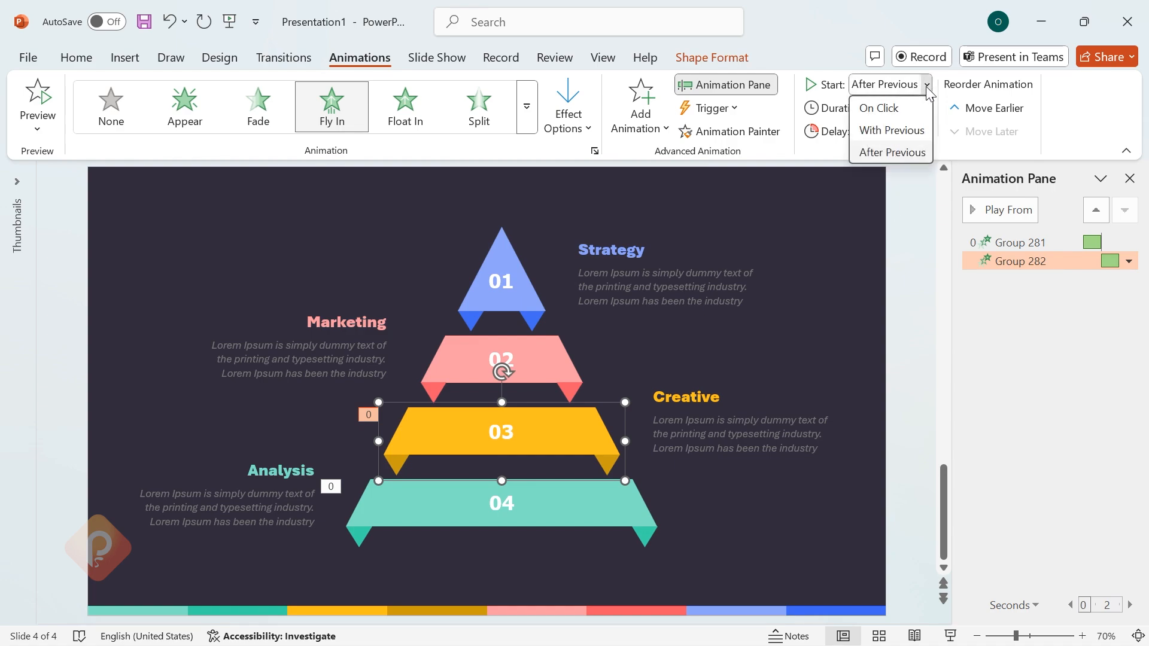
click(891, 129)
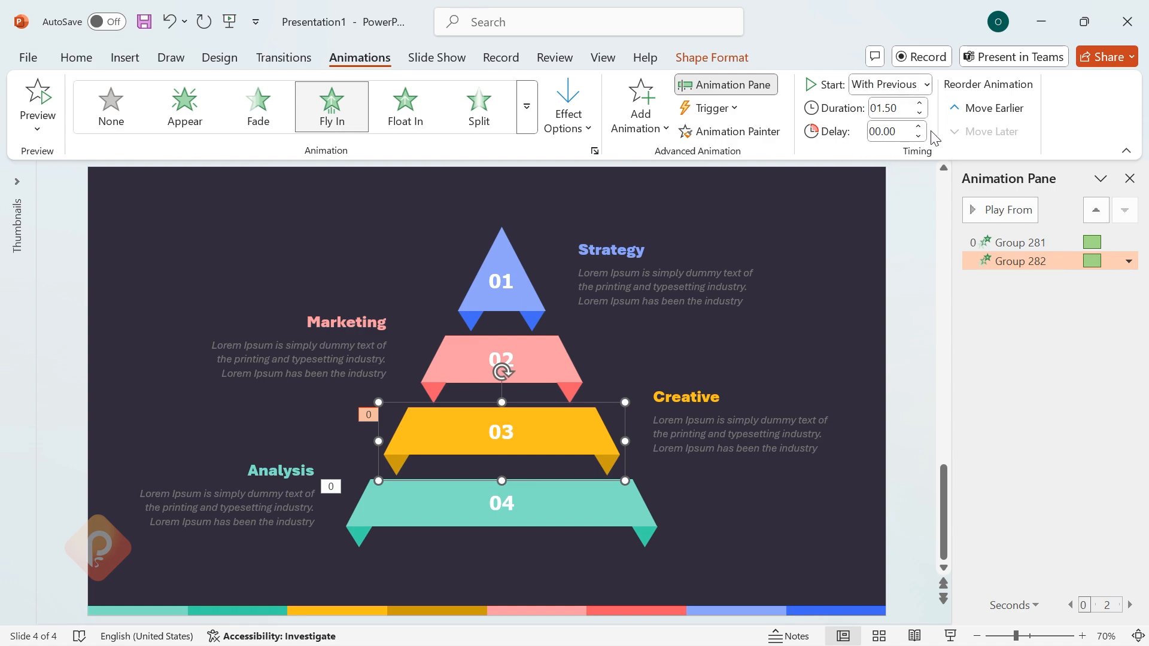
click(918, 128)
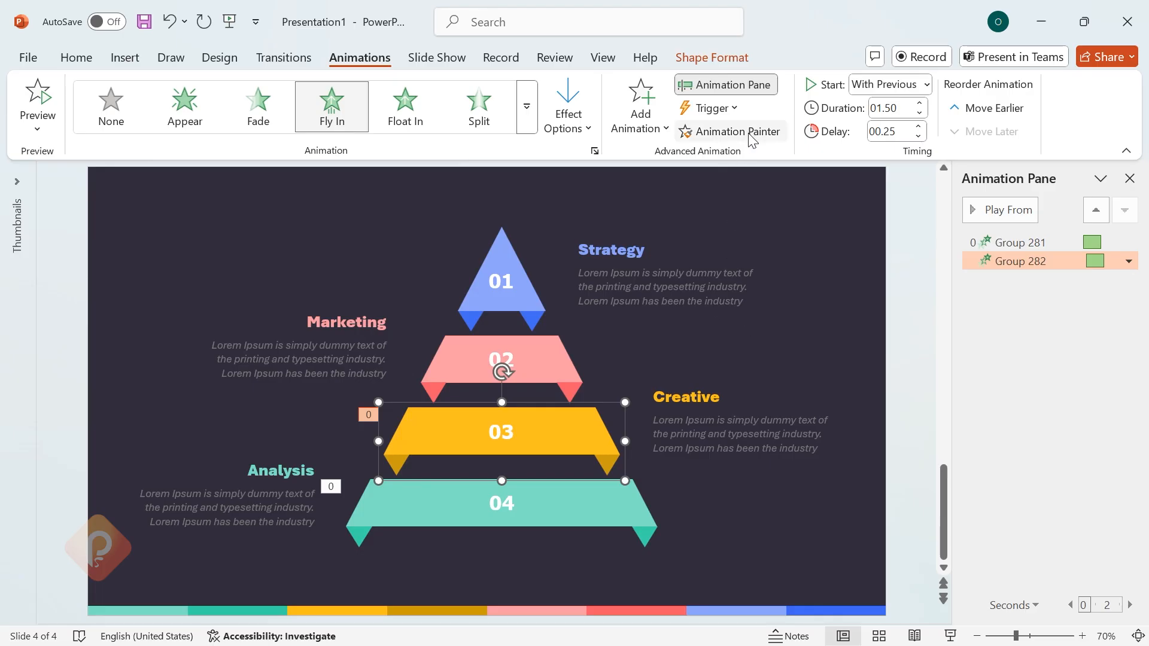
- Paint the animation onto the 02 and 01 tiers with delays of 0.50 and 0.75 seconds
click(1008, 209)
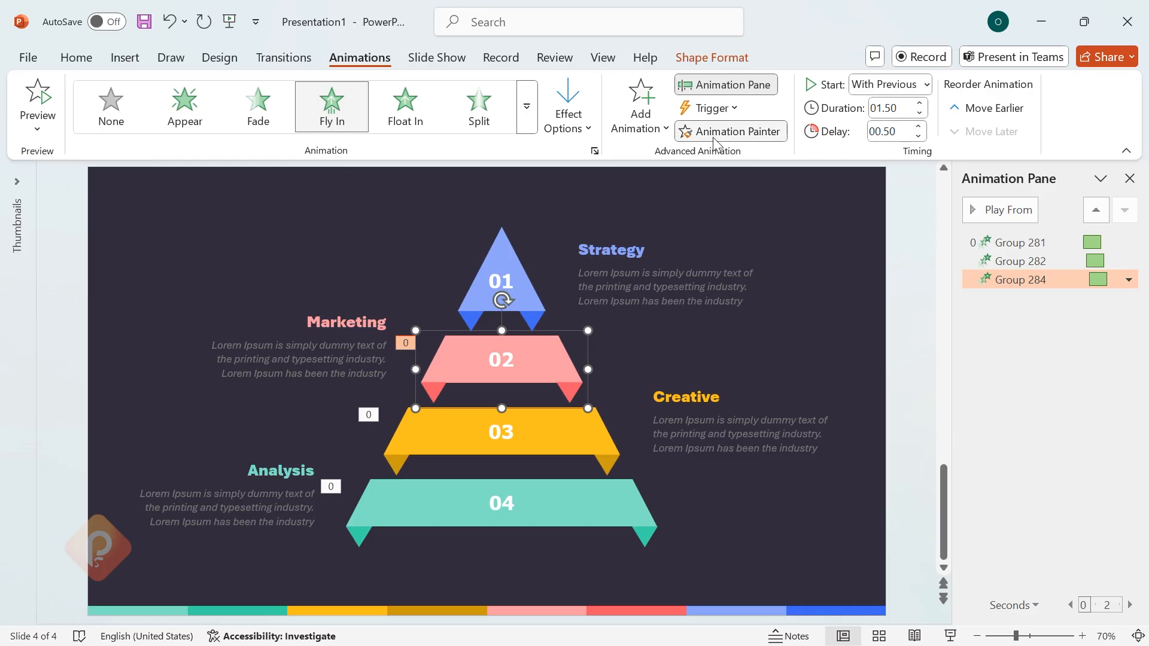
click(1008, 210)
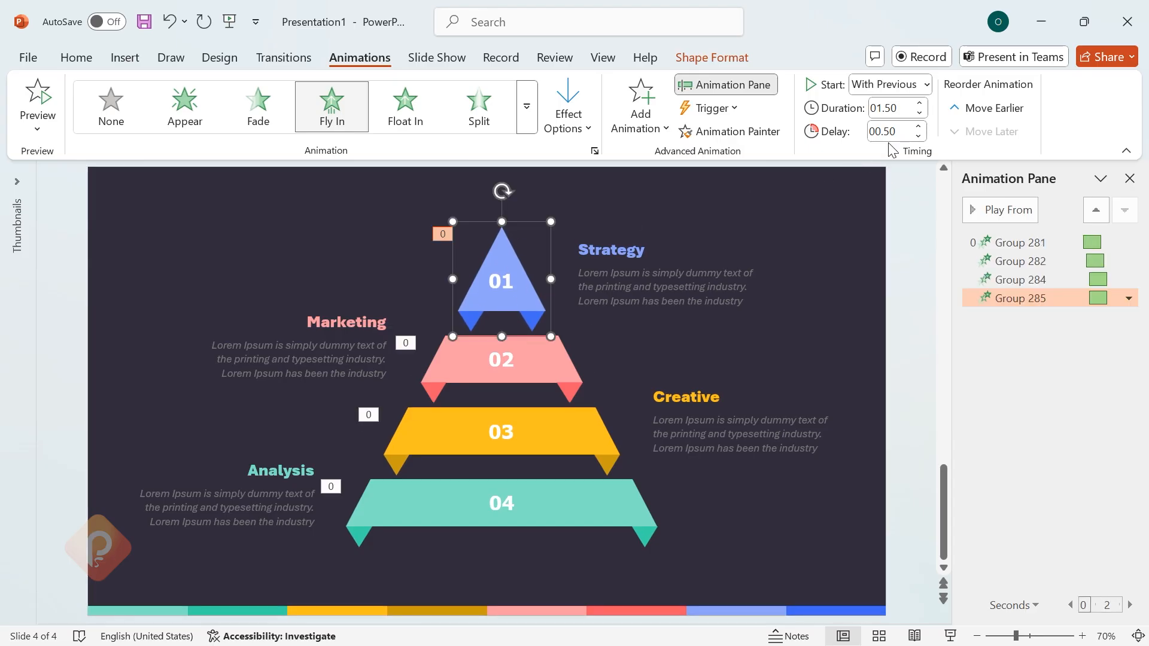
click(918, 127)
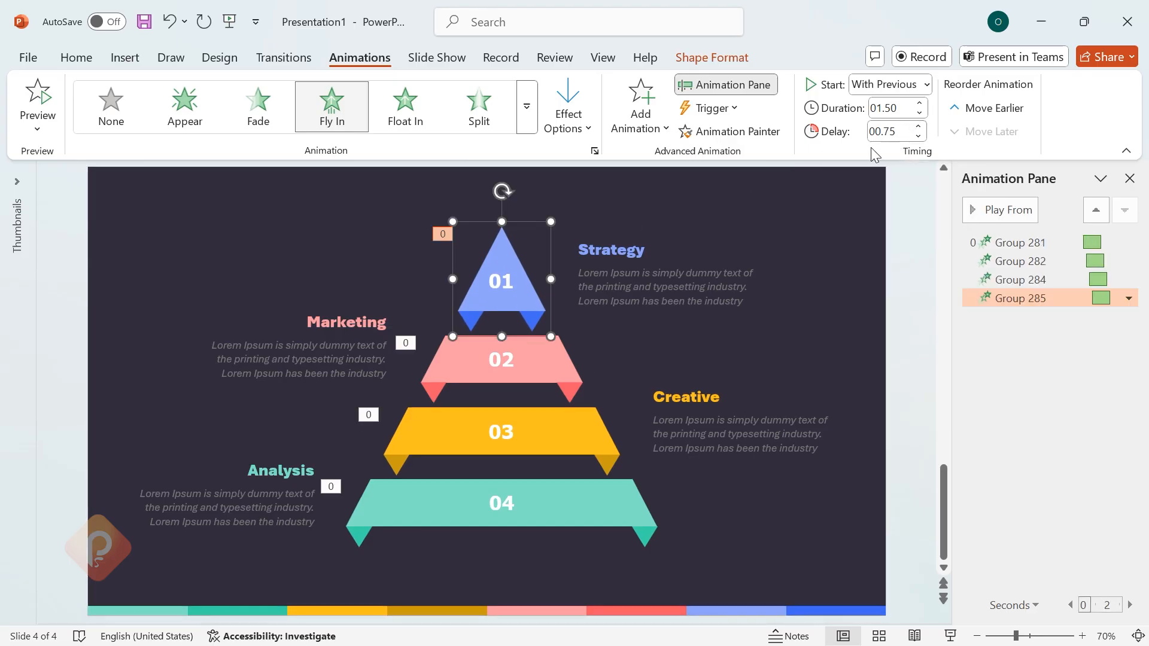
mouse_move(407, 507)
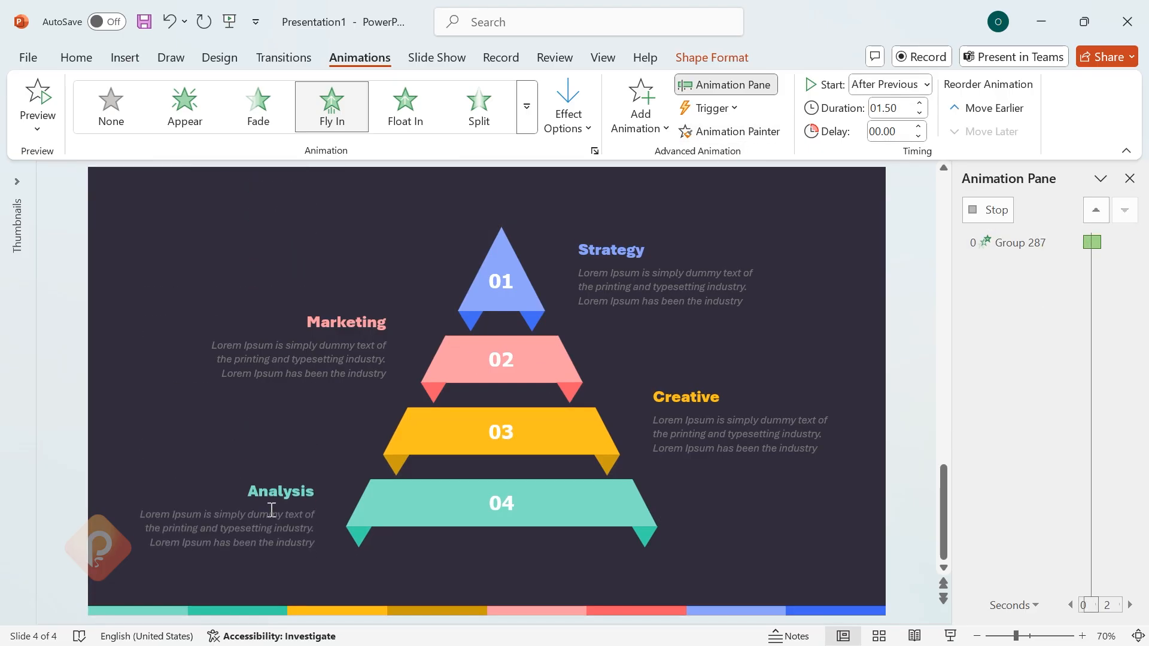
- Start the Analysis text With Previous with a longer delay (about 1.50), then play the slide show
click(925, 84)
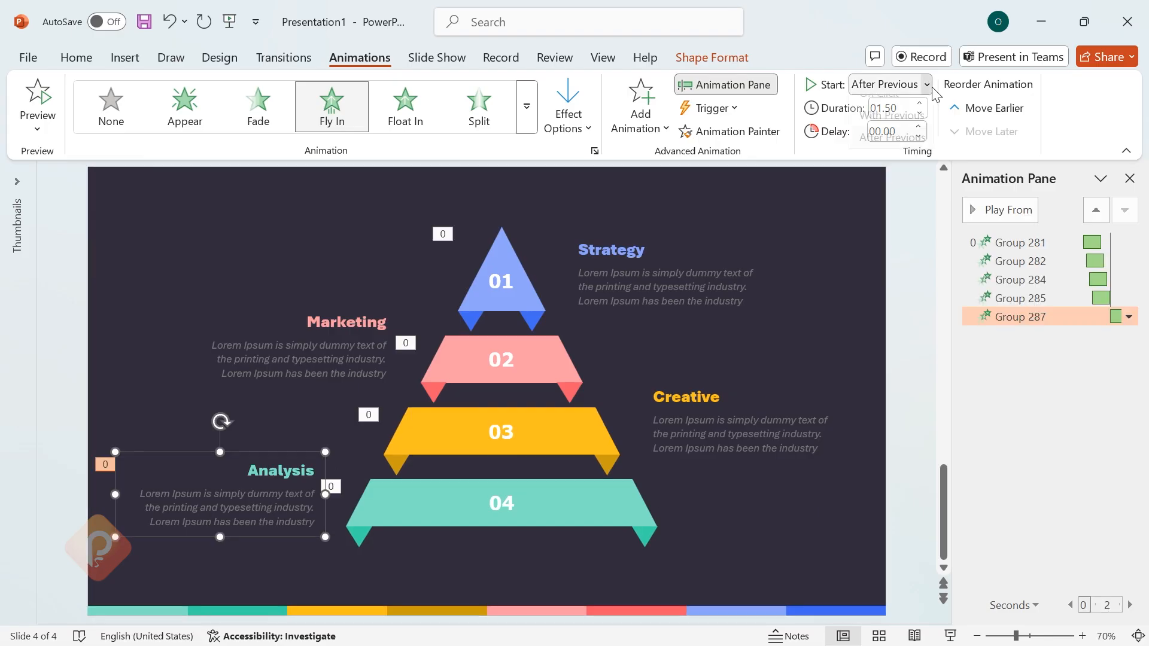
click(891, 114)
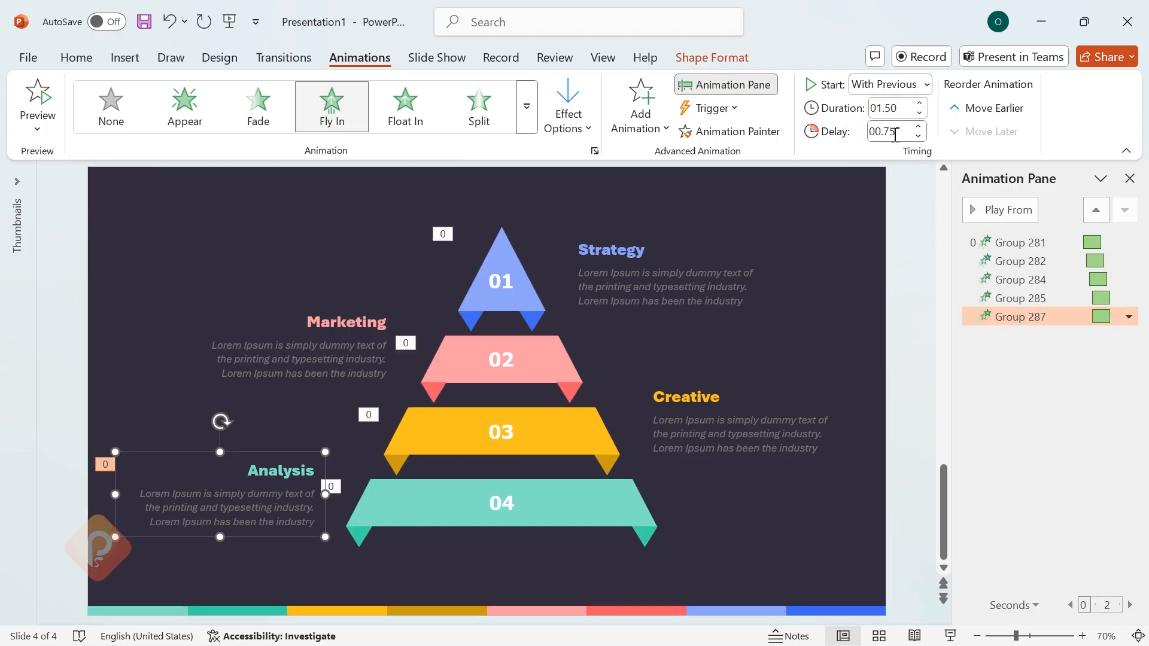
click(918, 129)
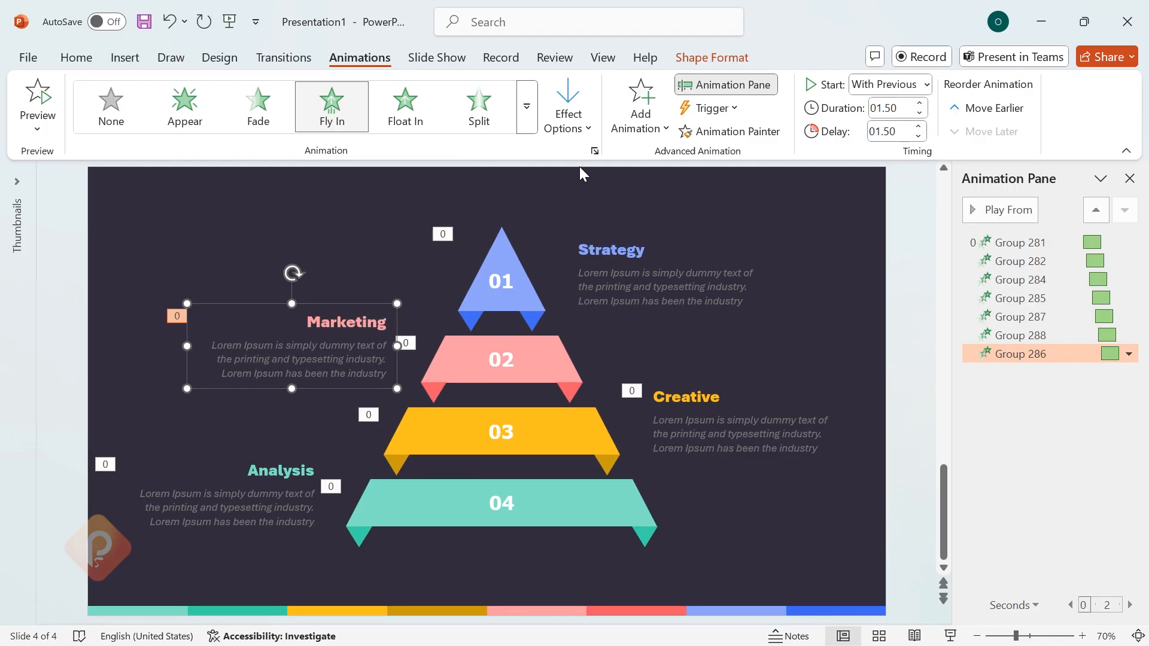
click(1007, 210)
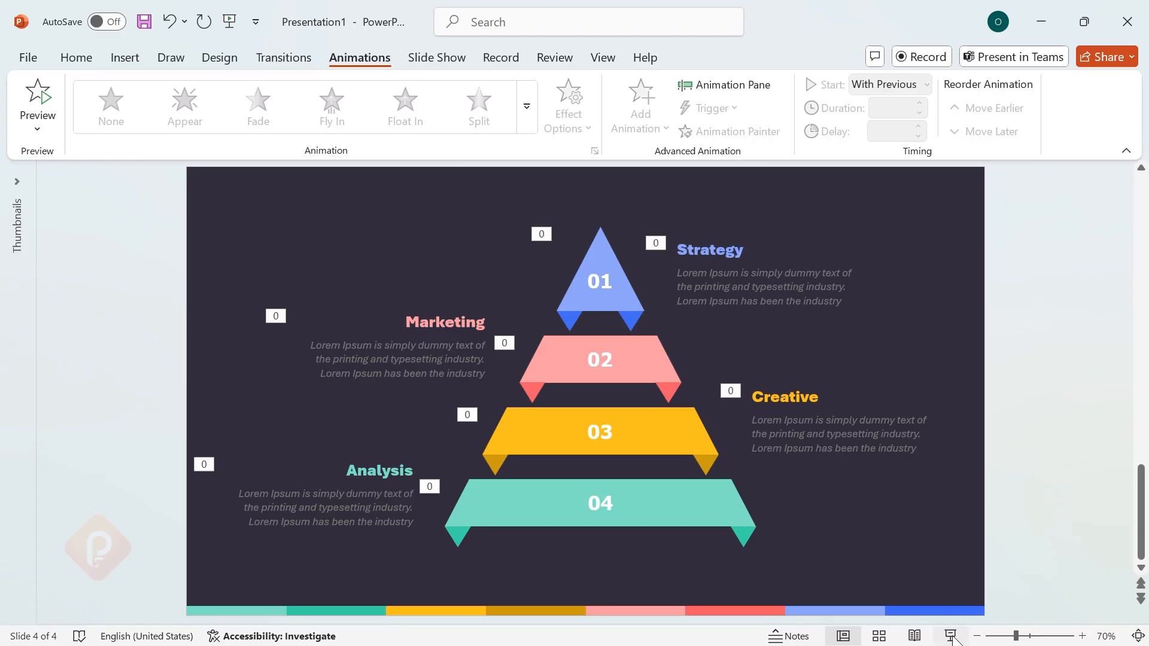
click(952, 635)
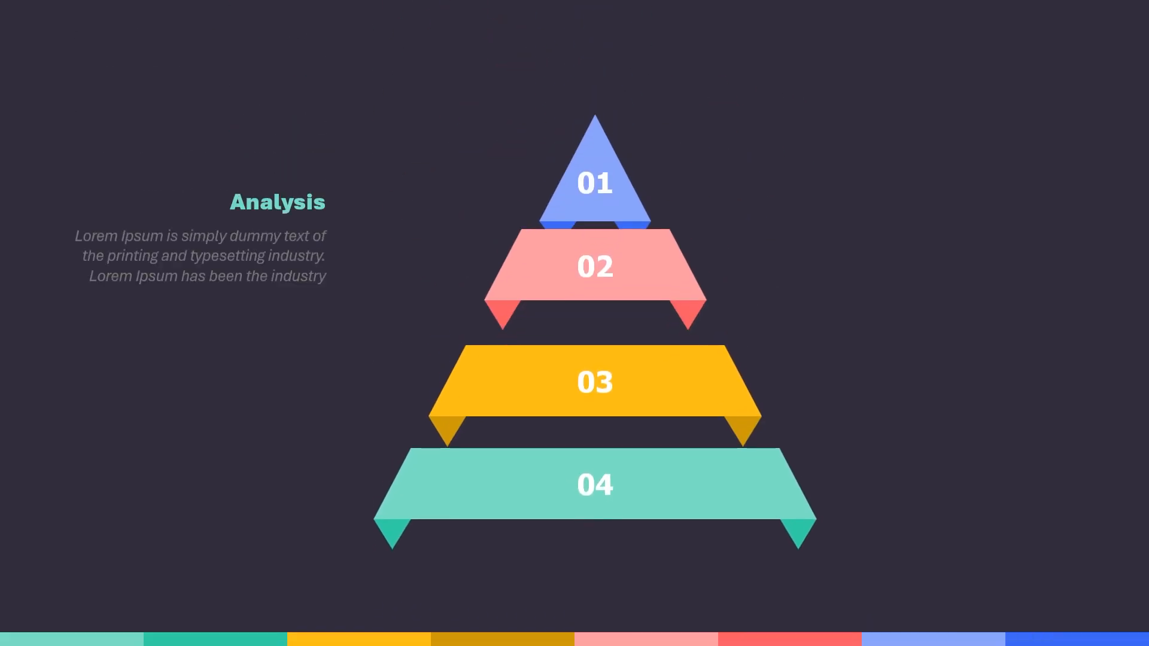